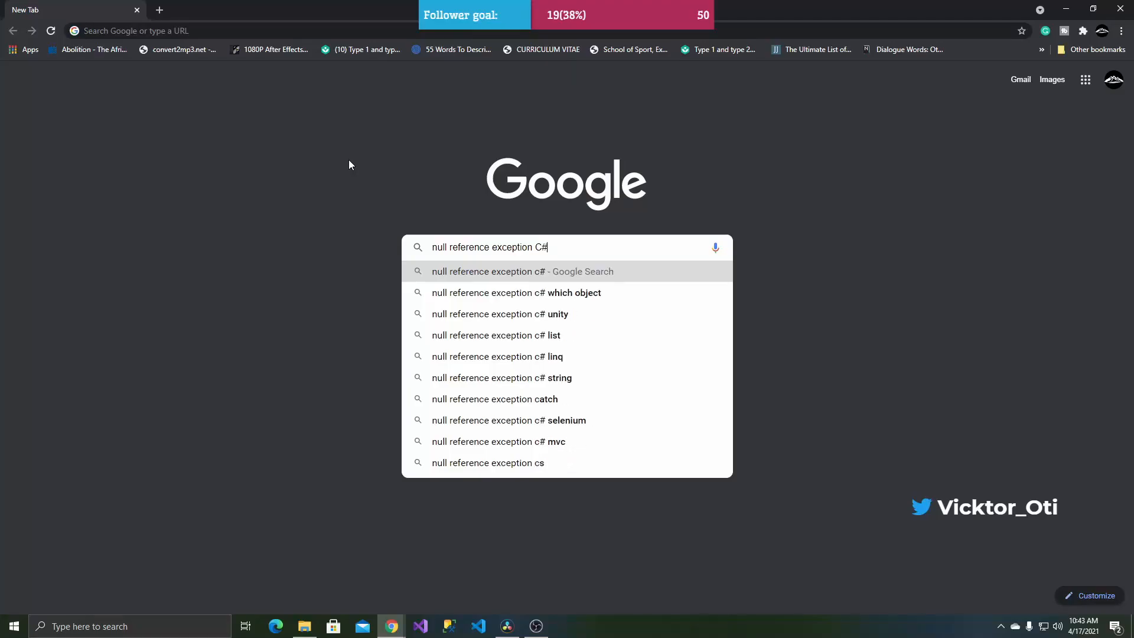
- Search 'null reference exception C#' and read the NullReferenceException Remarks section on Microsoft Docs
click(515, 271)
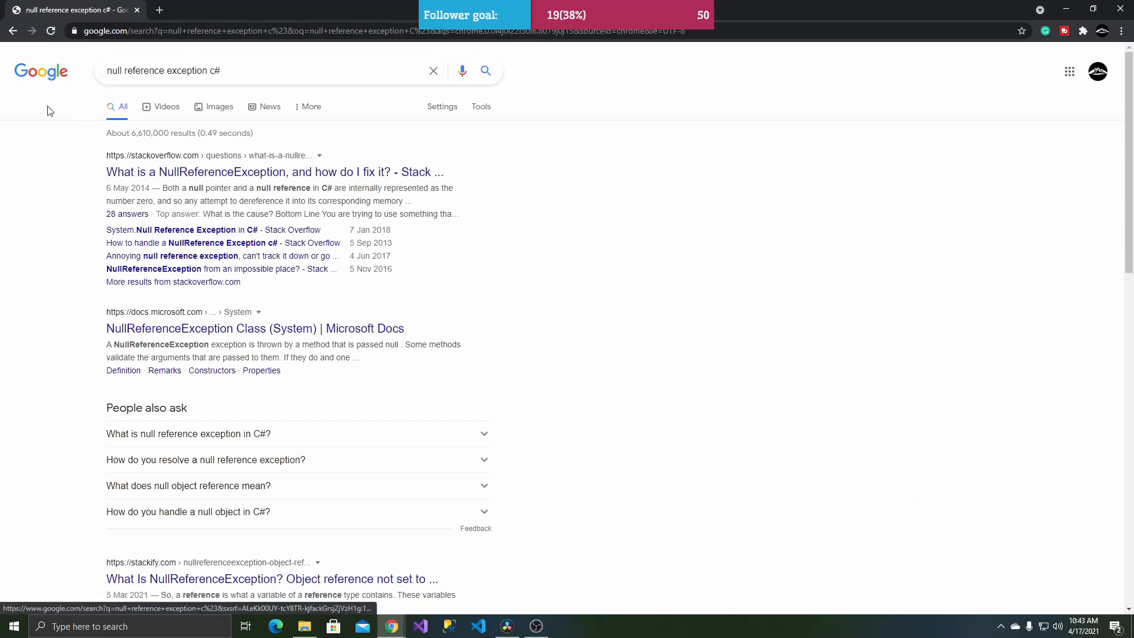
mouse_move(258, 327)
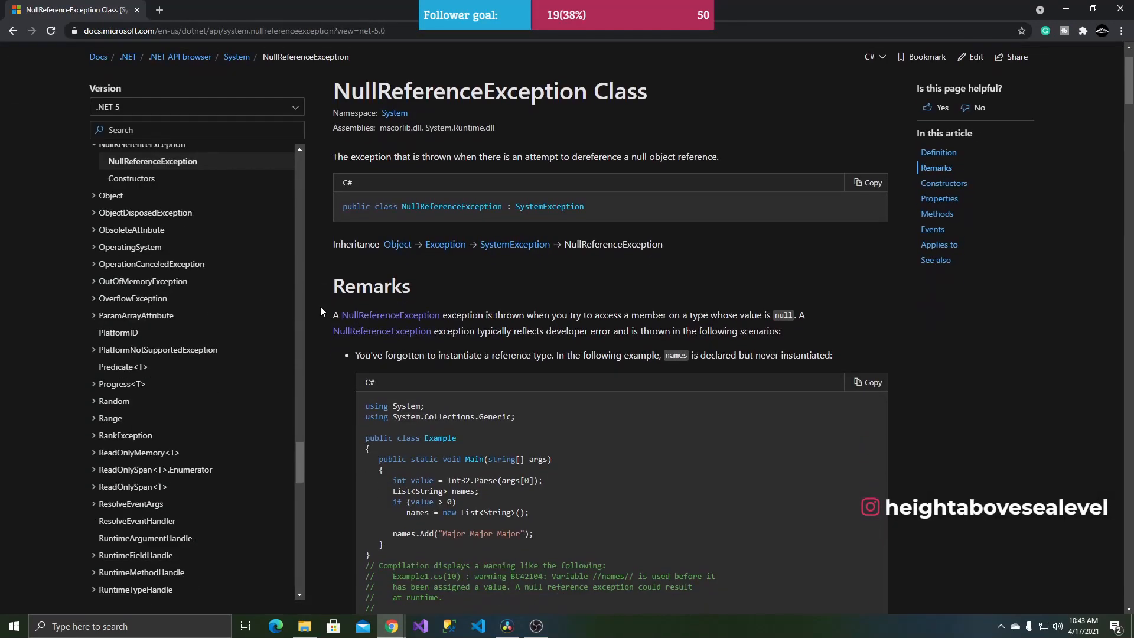
scroll(down, 3)
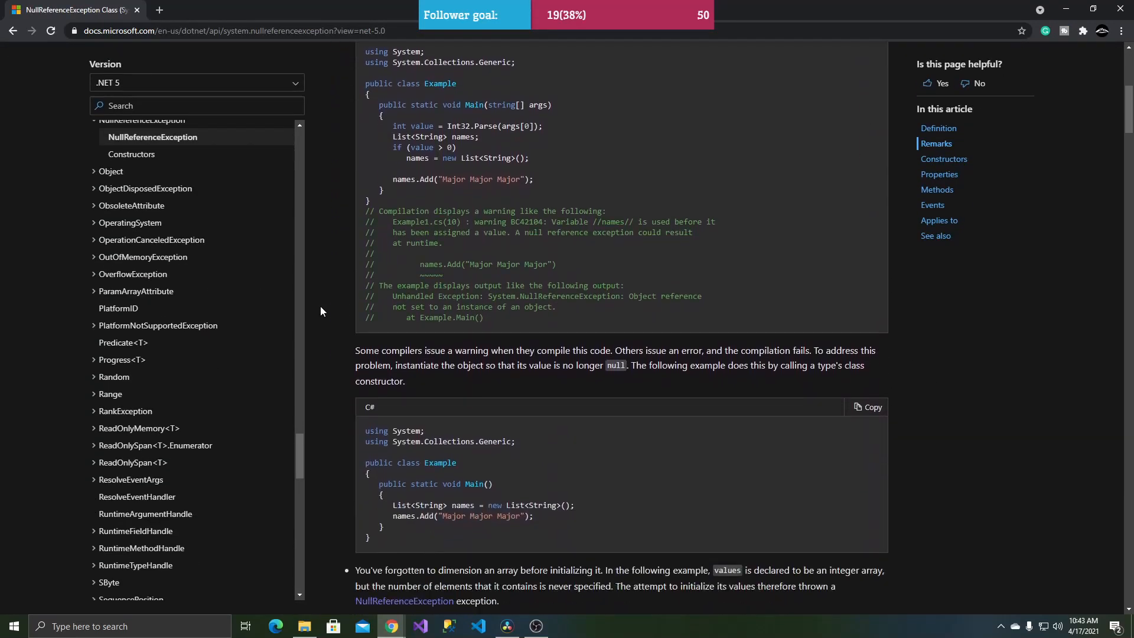
scroll(down, 3)
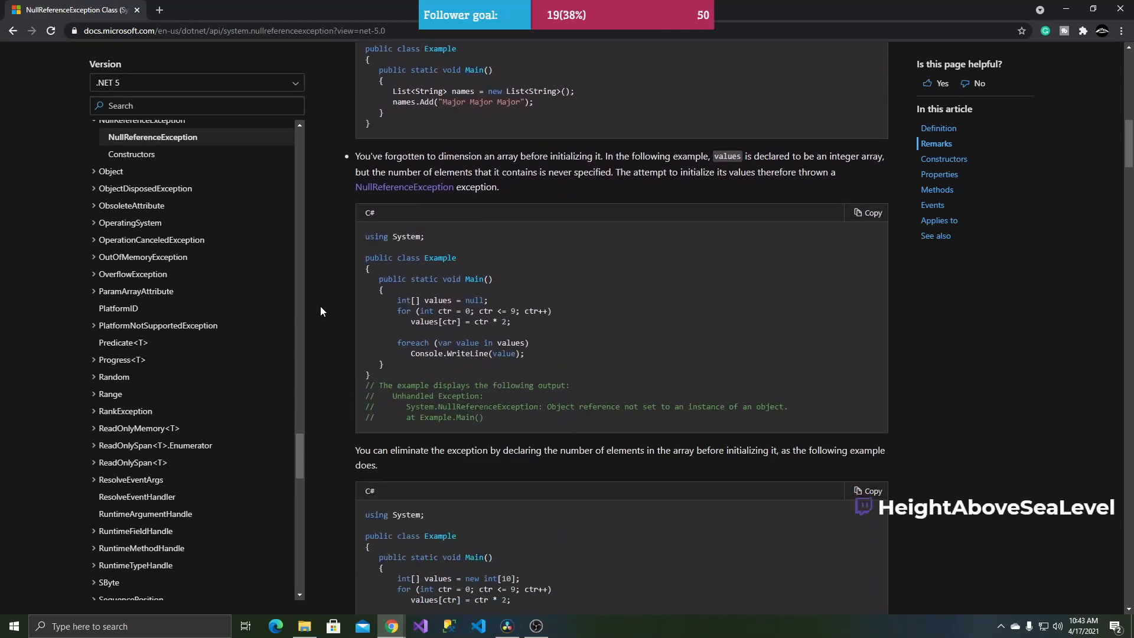
scroll(down, 3)
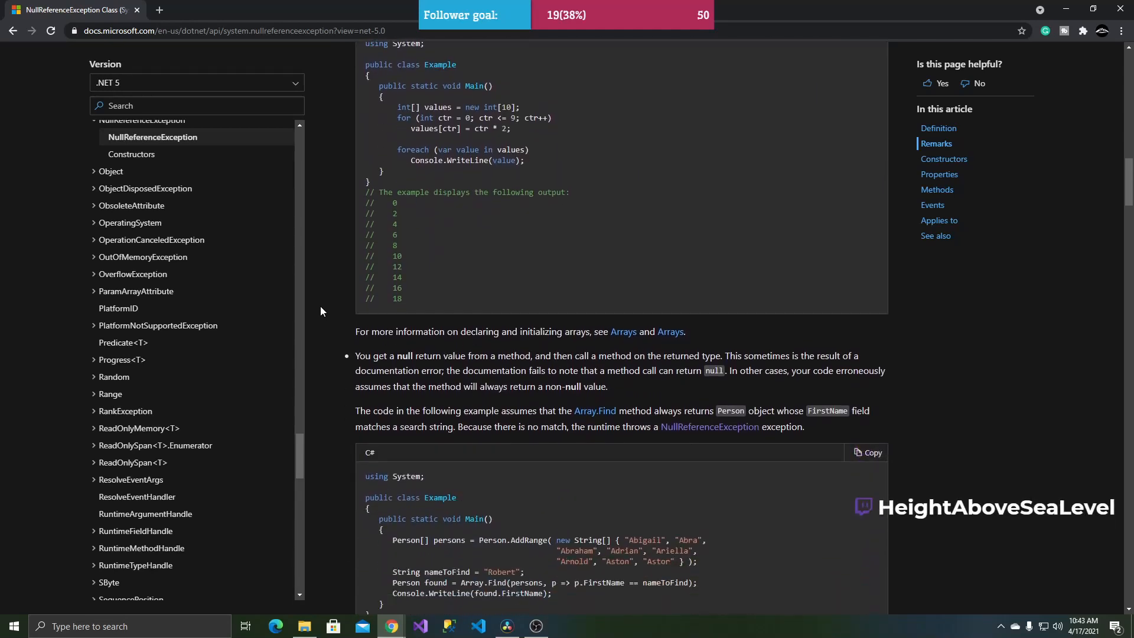
scroll(up, 3)
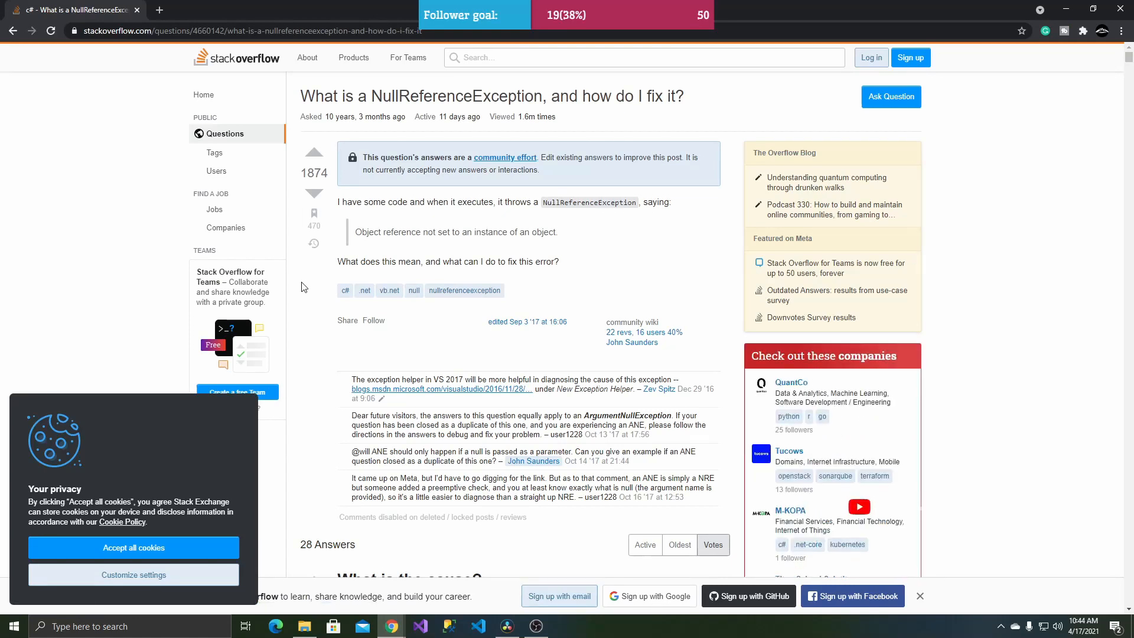
- Read through the accepted answer on the NullReferenceException question
scroll(down, 3)
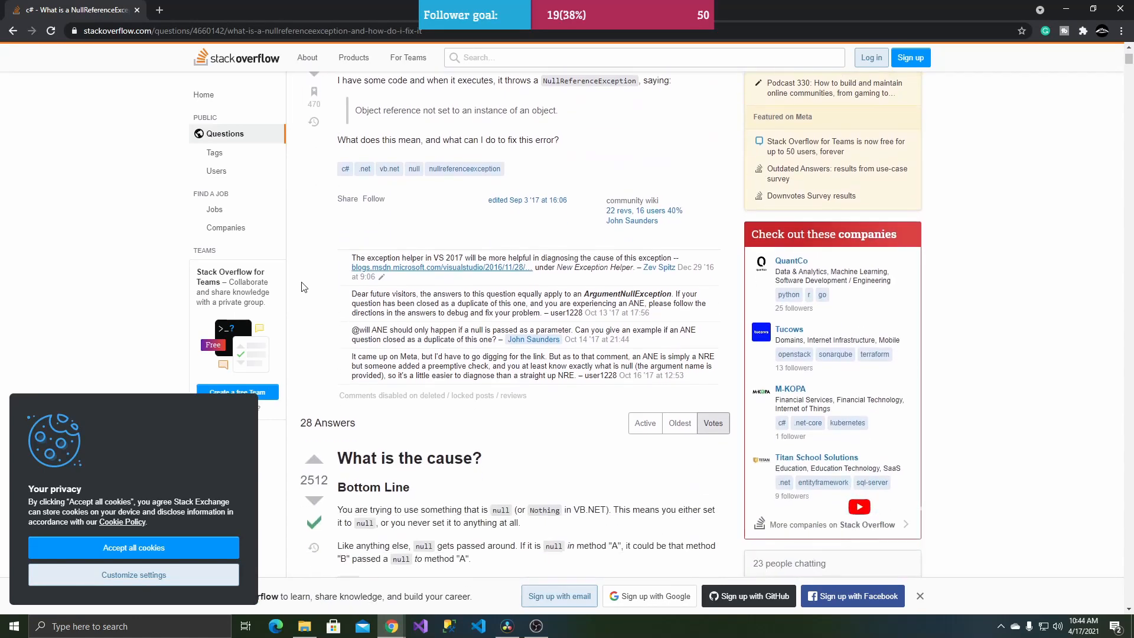
scroll(down, 3)
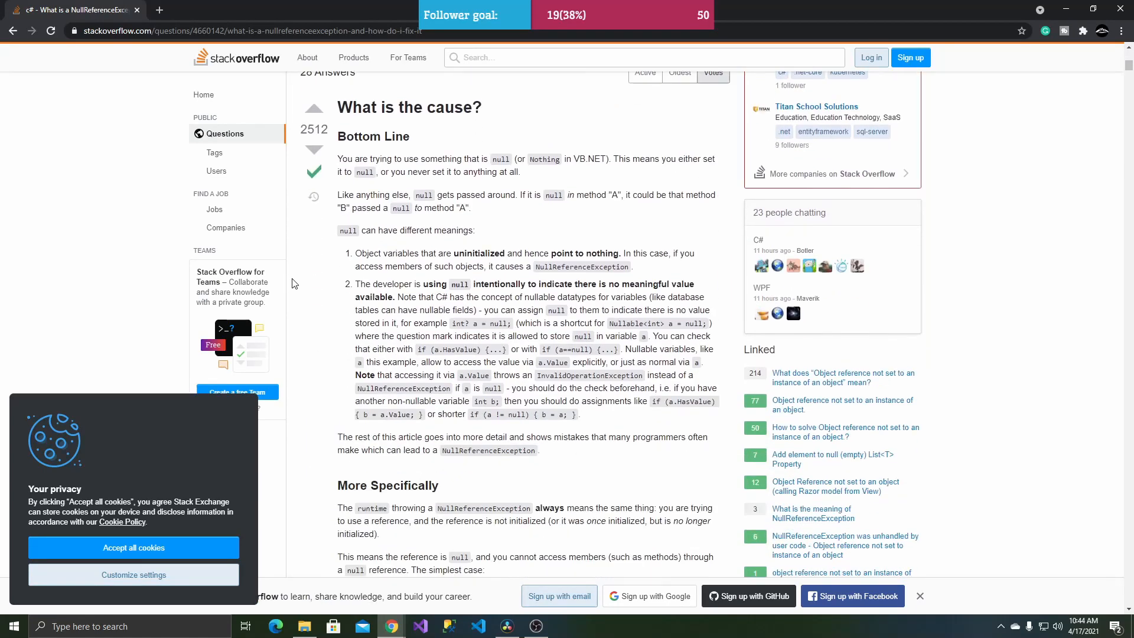
scroll(down, 3)
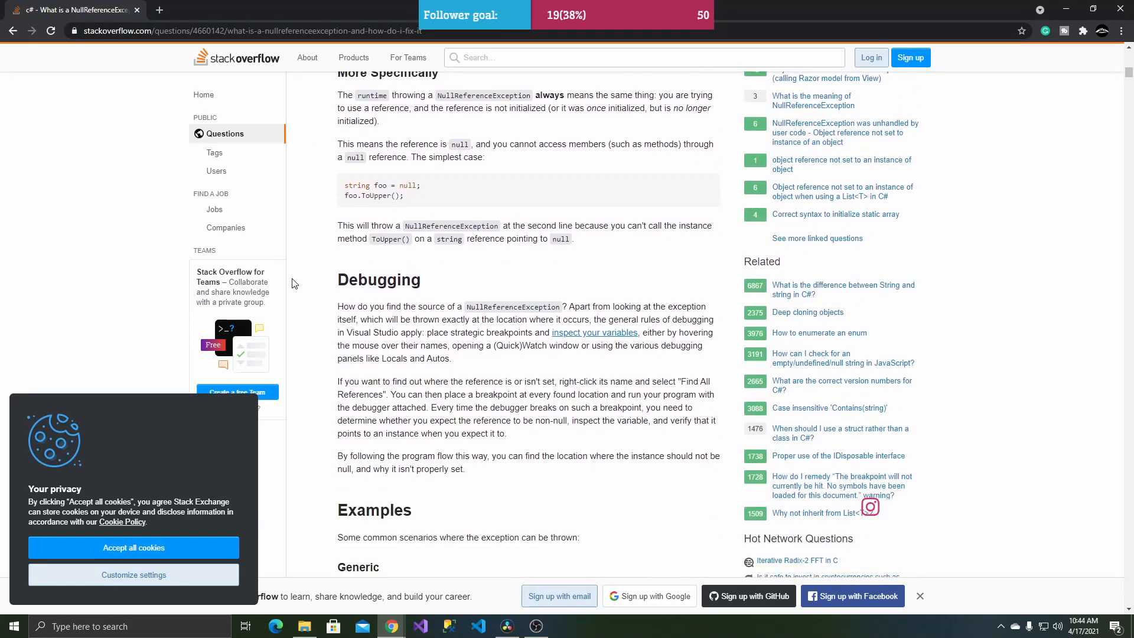
scroll(down, 3)
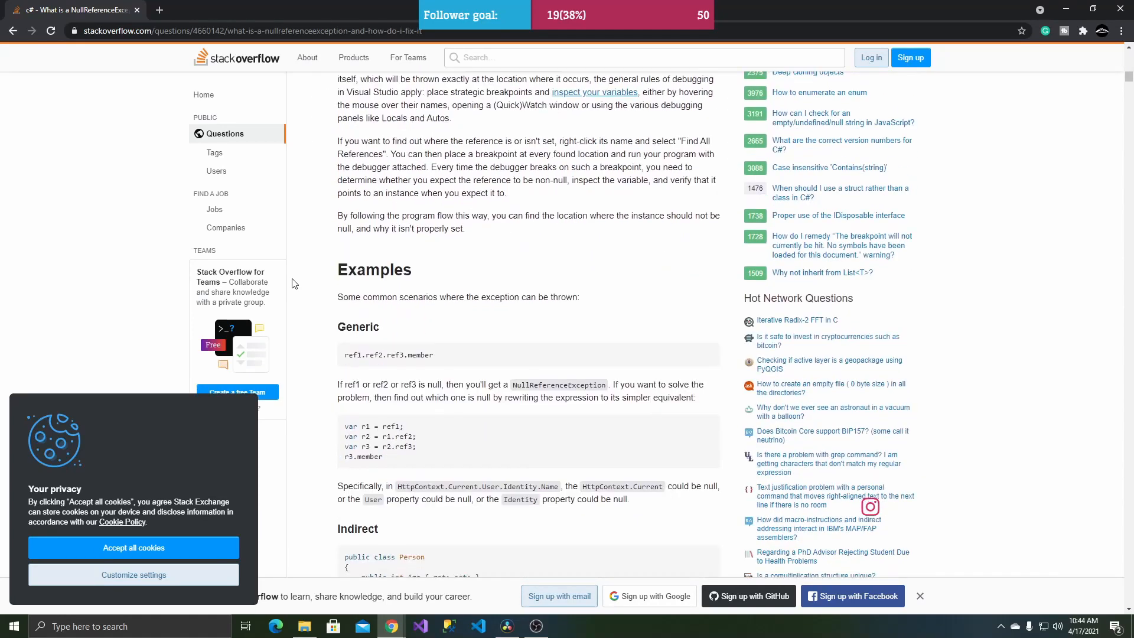
scroll(down, 3)
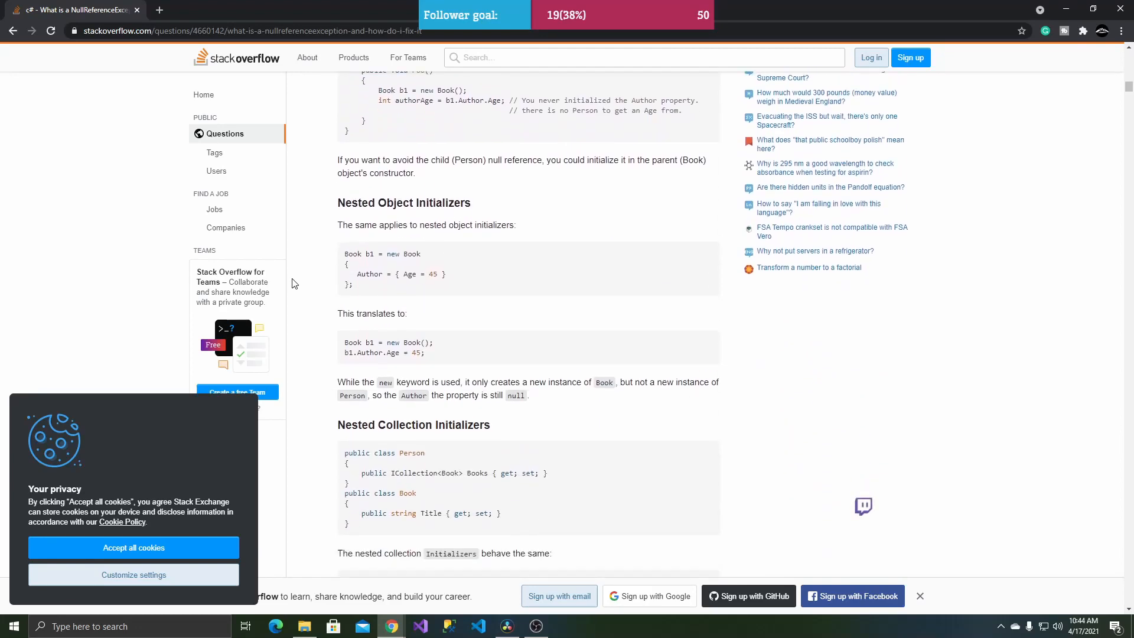
scroll(down, 3)
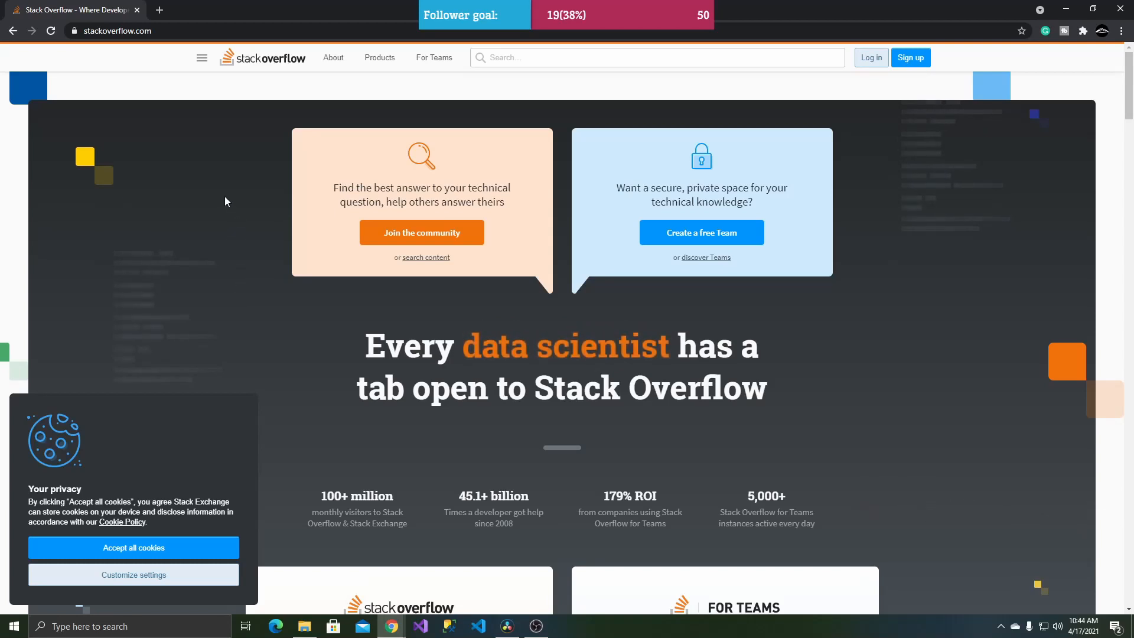
- Browse down the Stack Overflow home page
scroll(down, 3)
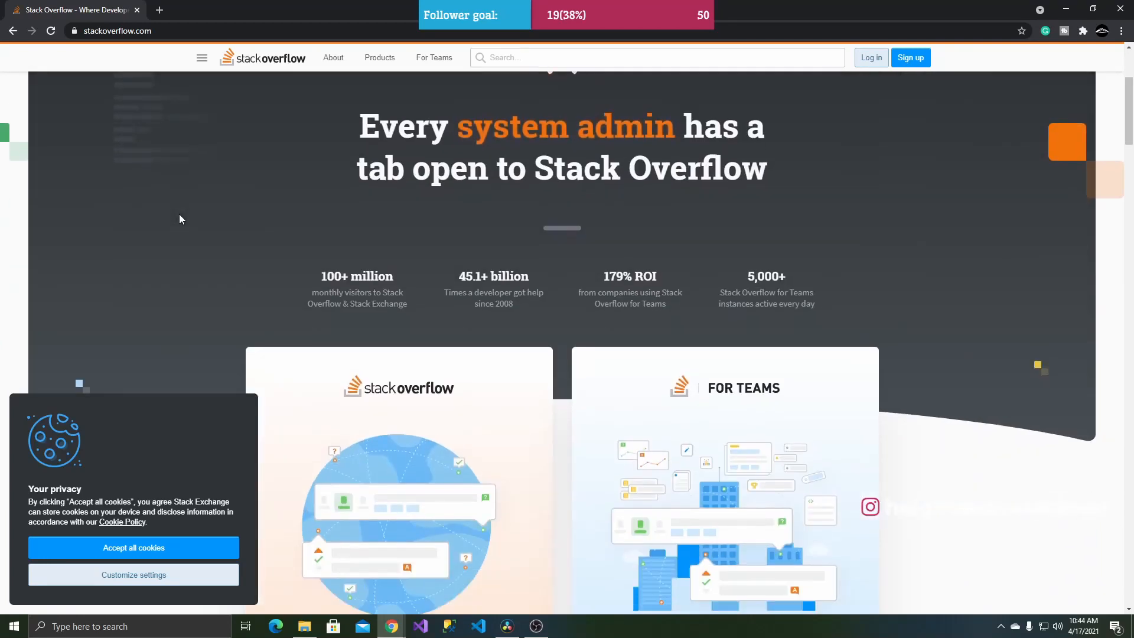
scroll(down, 3)
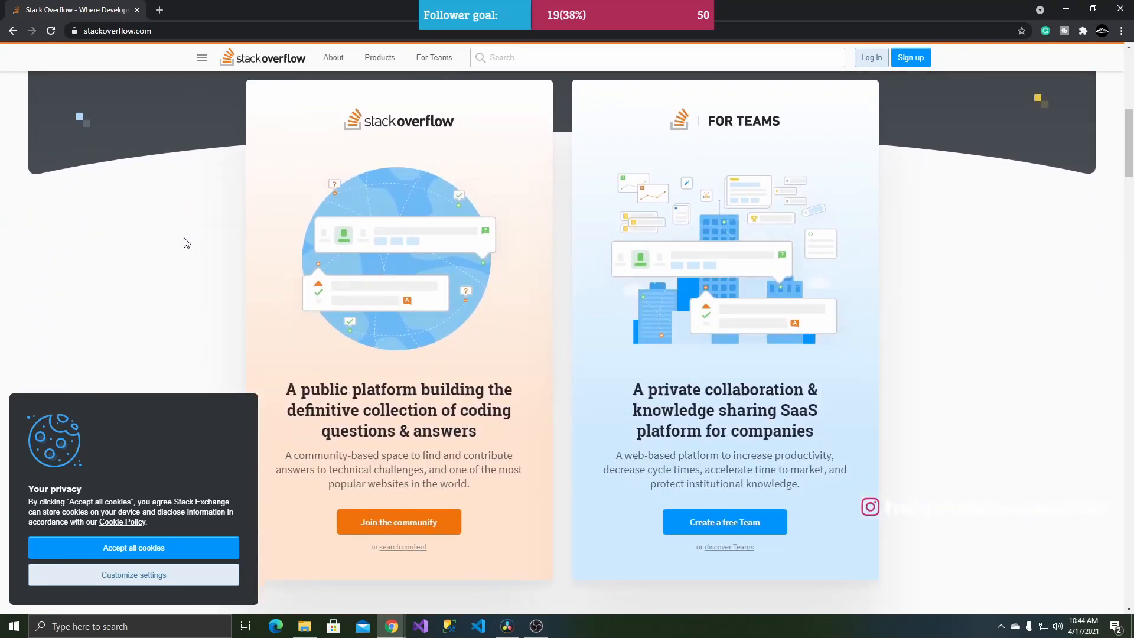
scroll(down, 3)
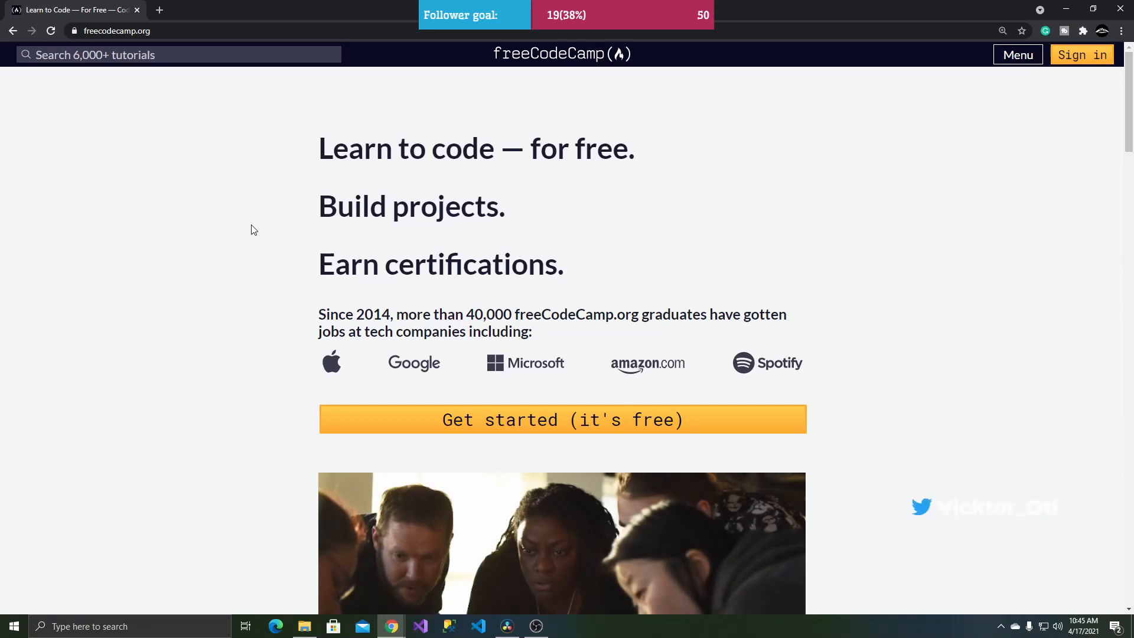
- Scroll through the freeCodeCamp home page
scroll(down, 3)
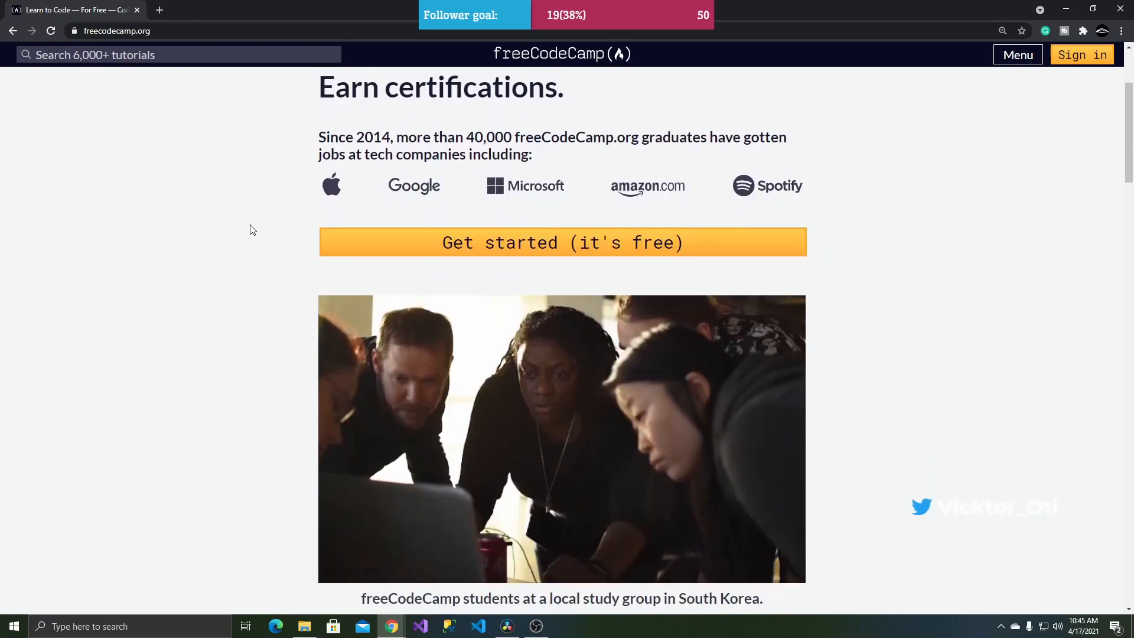
scroll(down, 3)
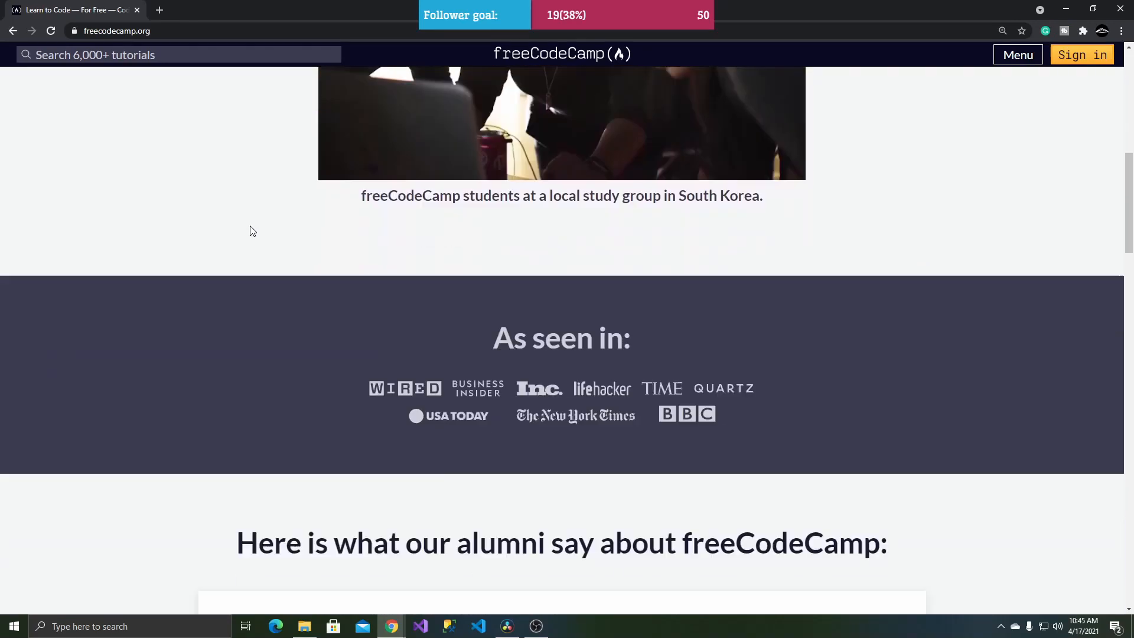
scroll(down, 3)
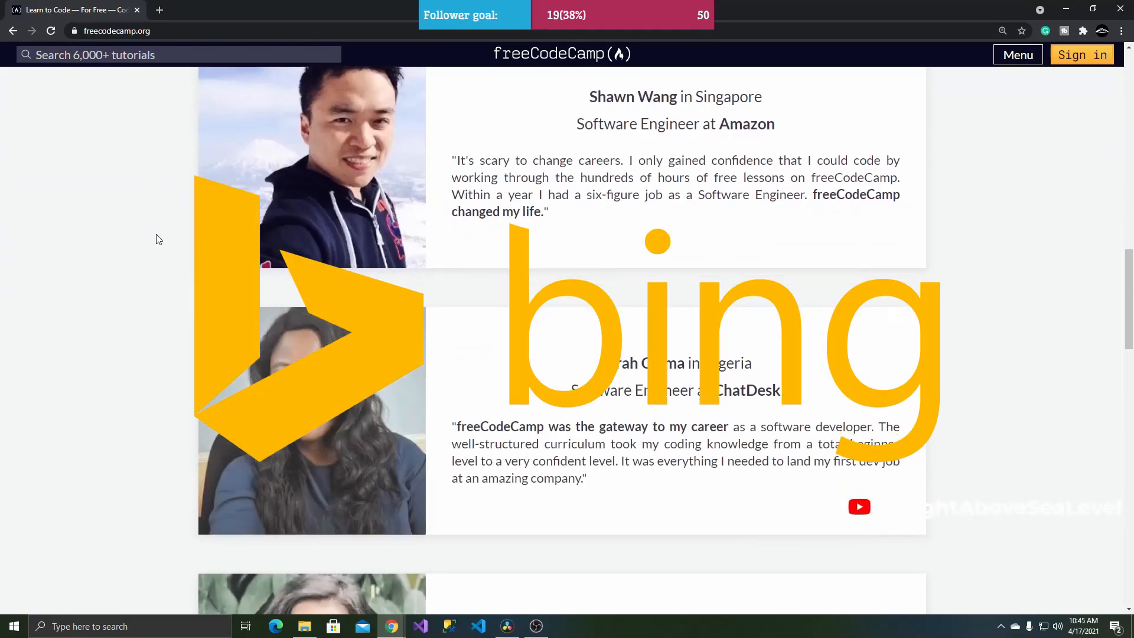
- Search freeCodeCamp tutorials for 'react' and browse the article results
text(reac)
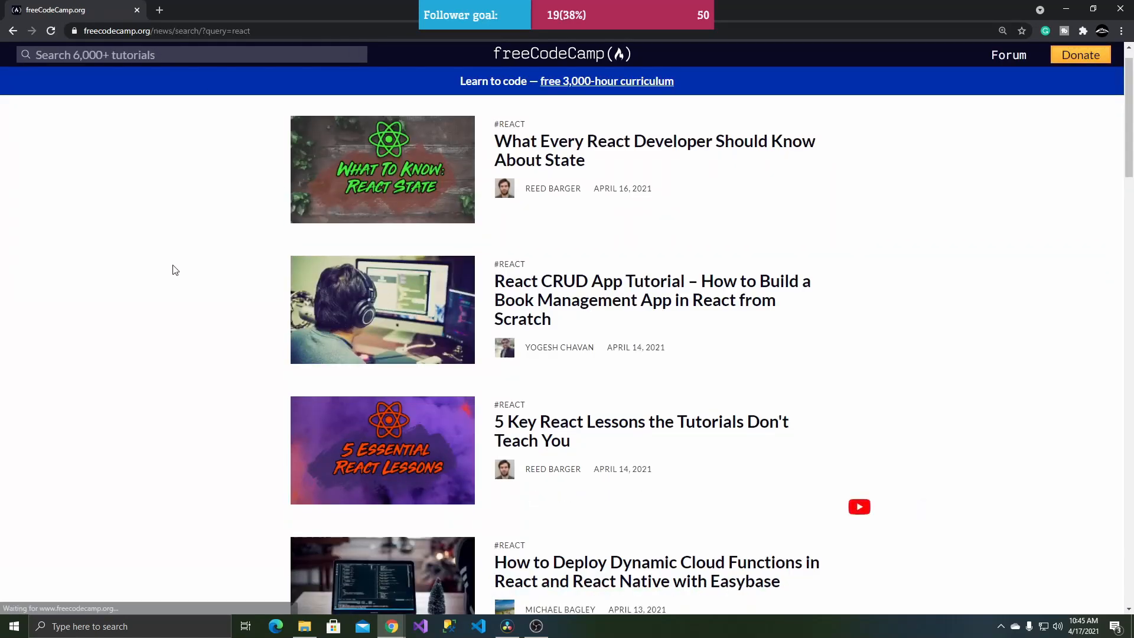
scroll(down, 3)
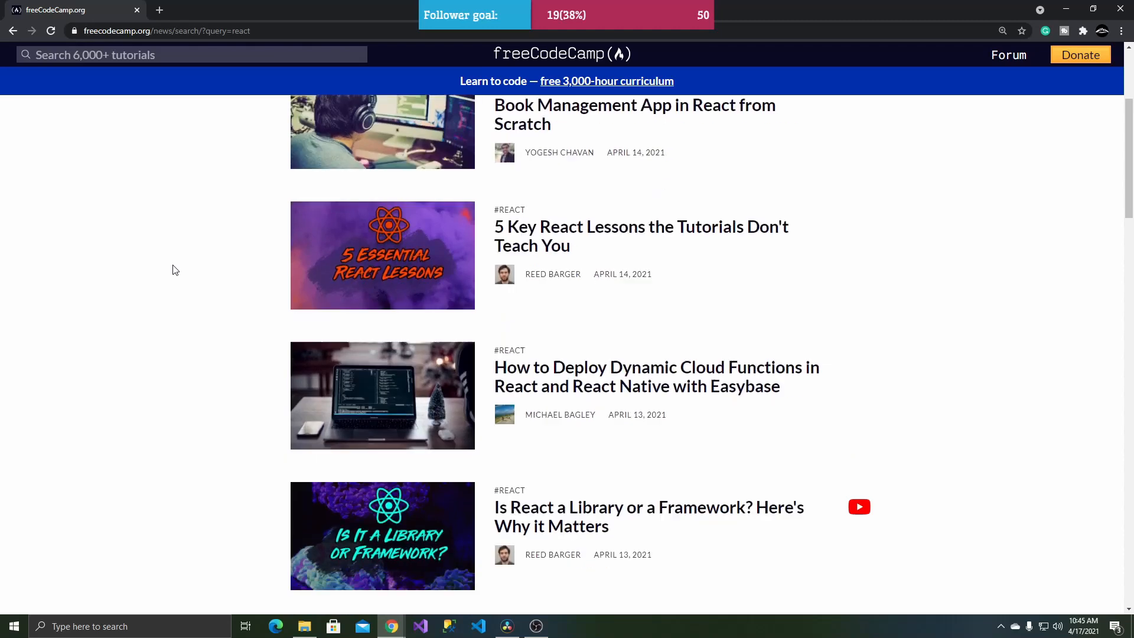
scroll(down, 3)
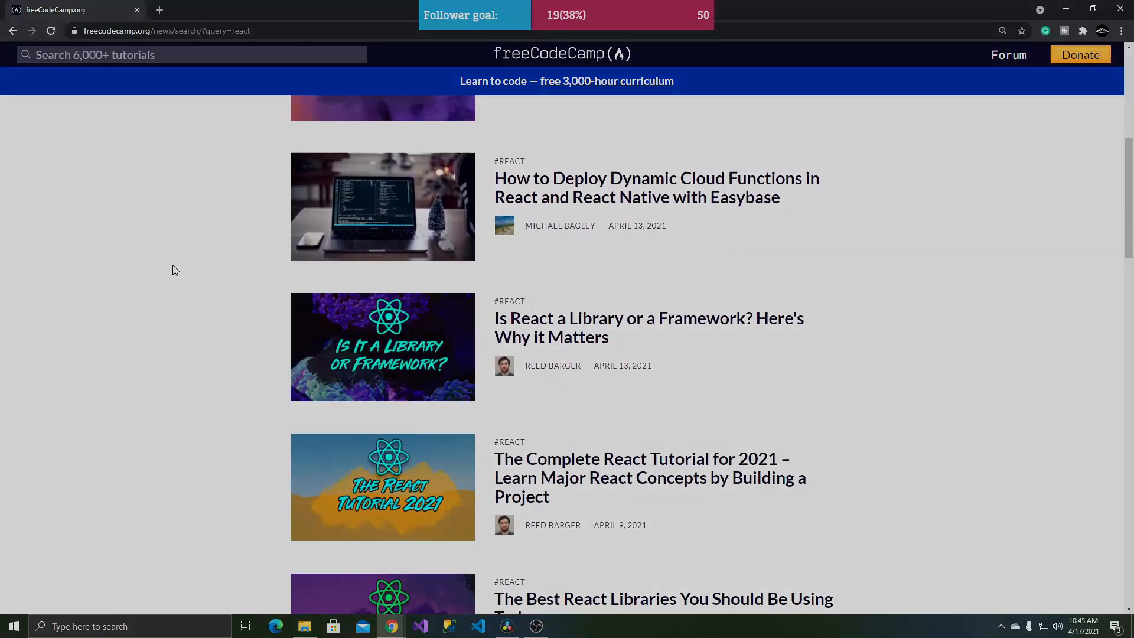
click(564, 625)
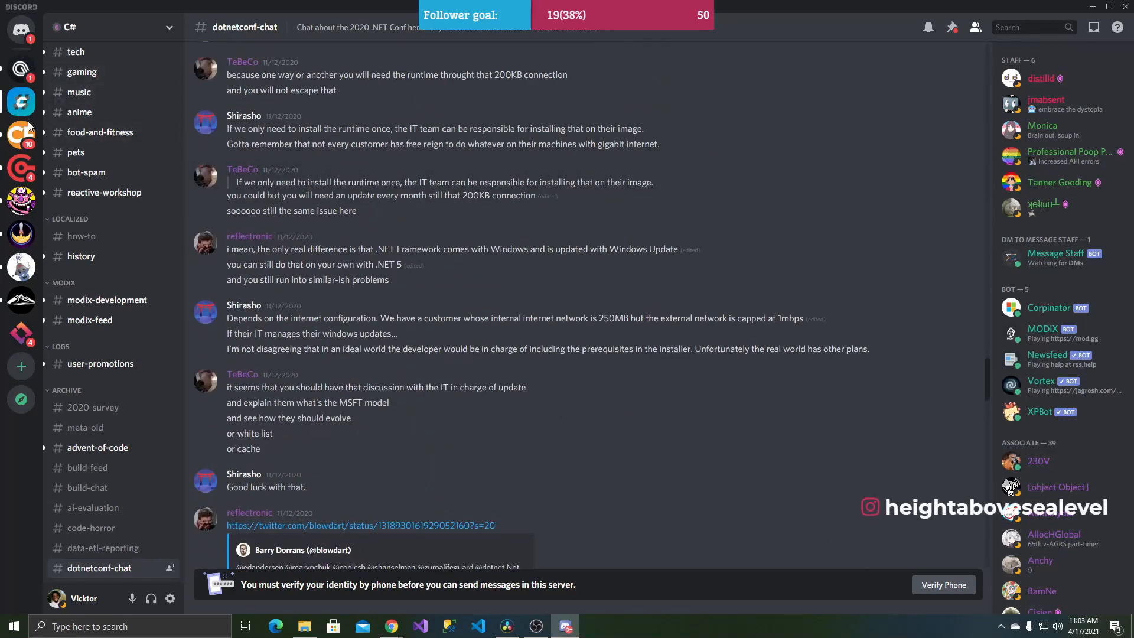
- Switch to Discord showing the C# server's #dotnetconf-chat channel
click(419, 626)
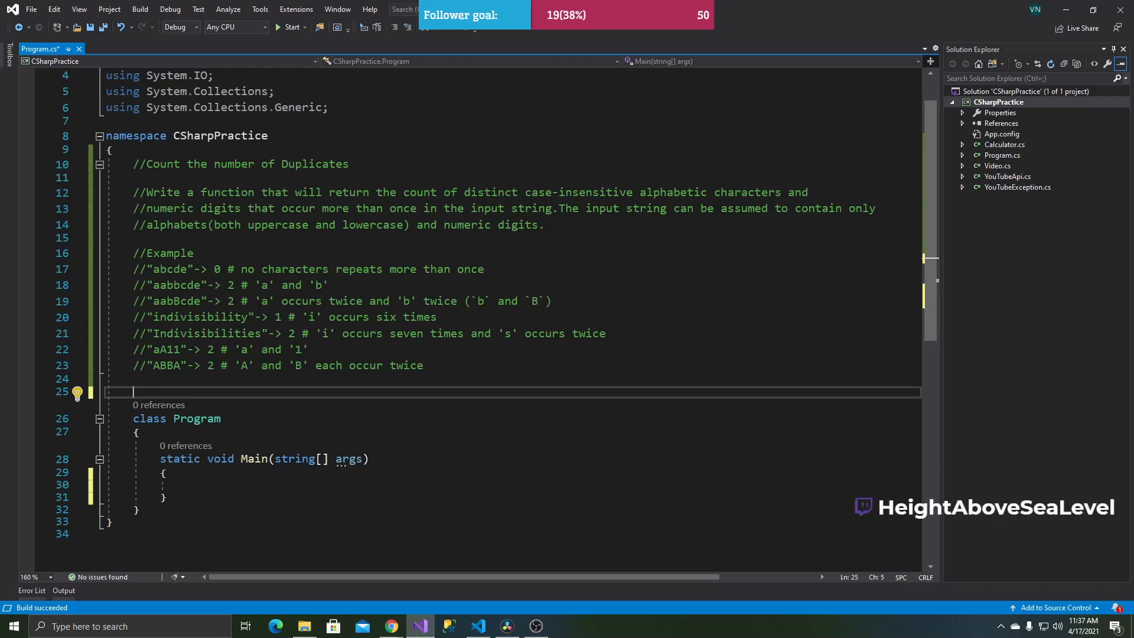
- Declare public class Duplicates with a public static int DuplicateCount(string str) method
text(pu)
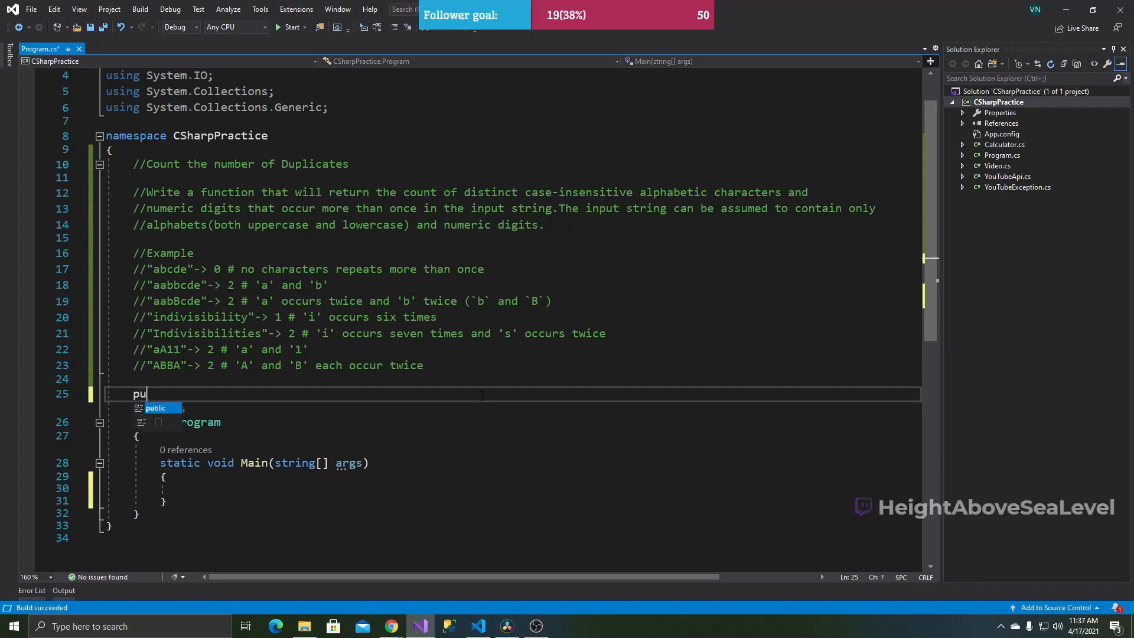
text(blic class Du)
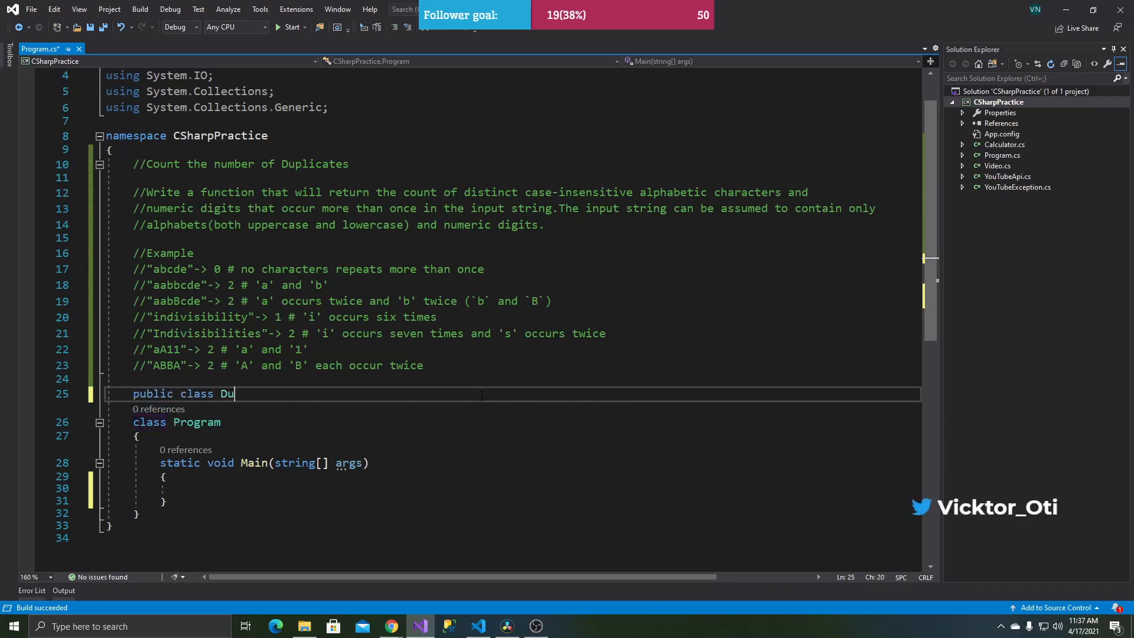
text(plicates)
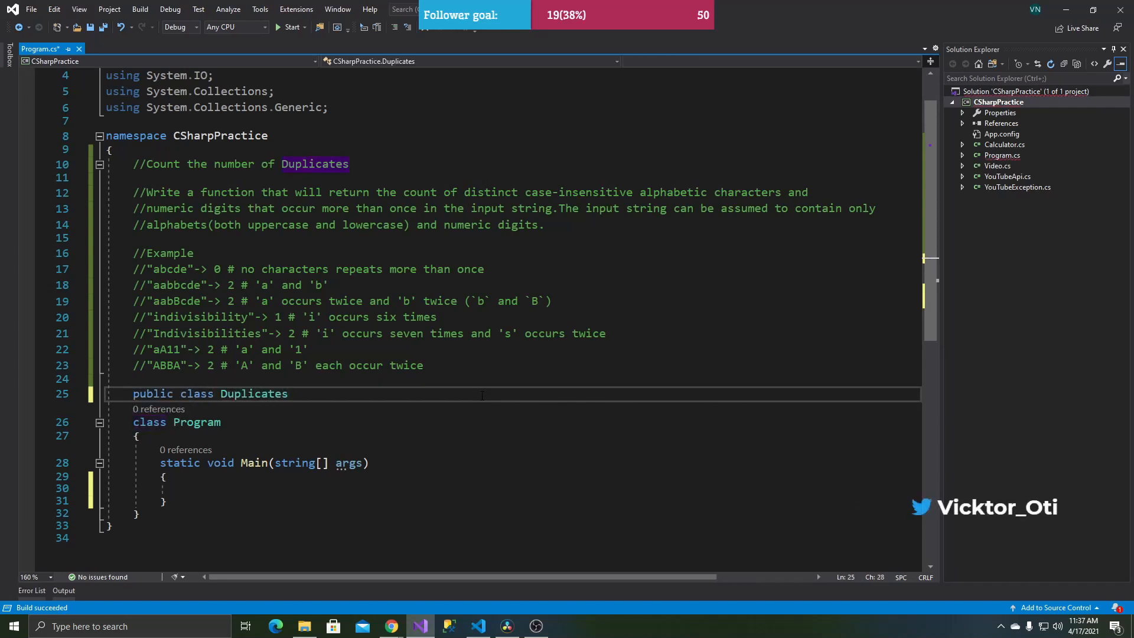
text(public s)
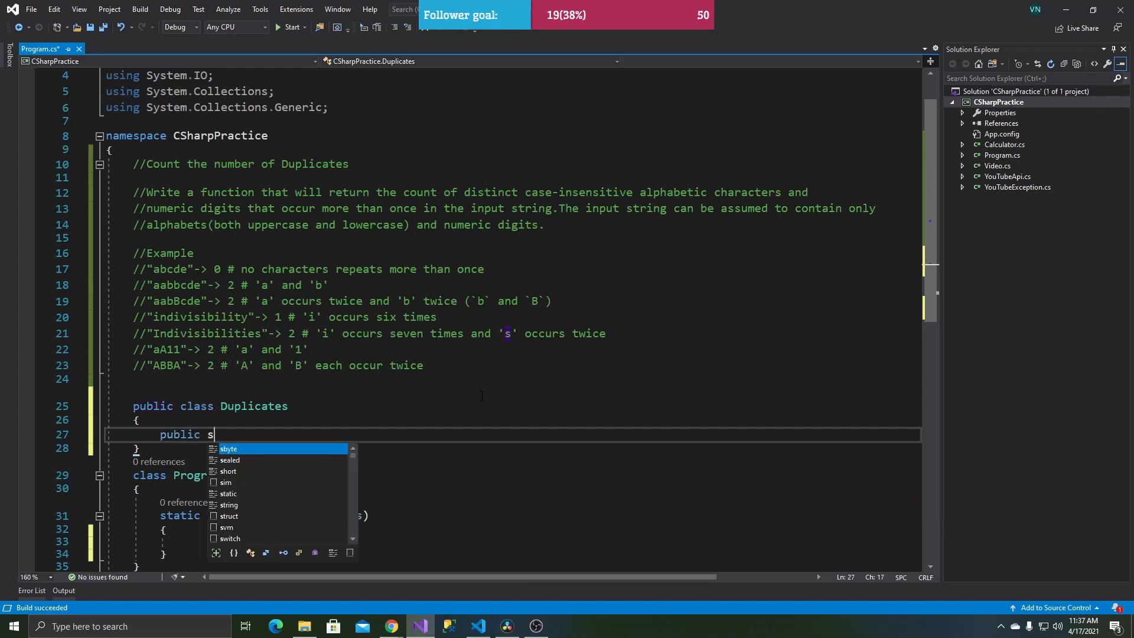
text(tatic int)
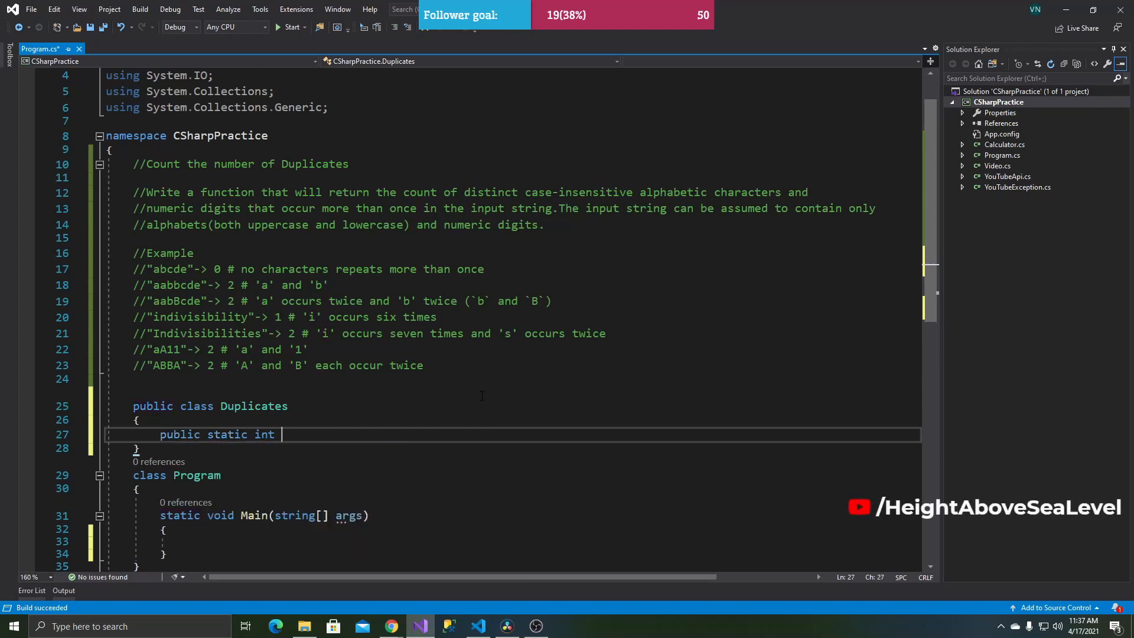
text(Duplicate)
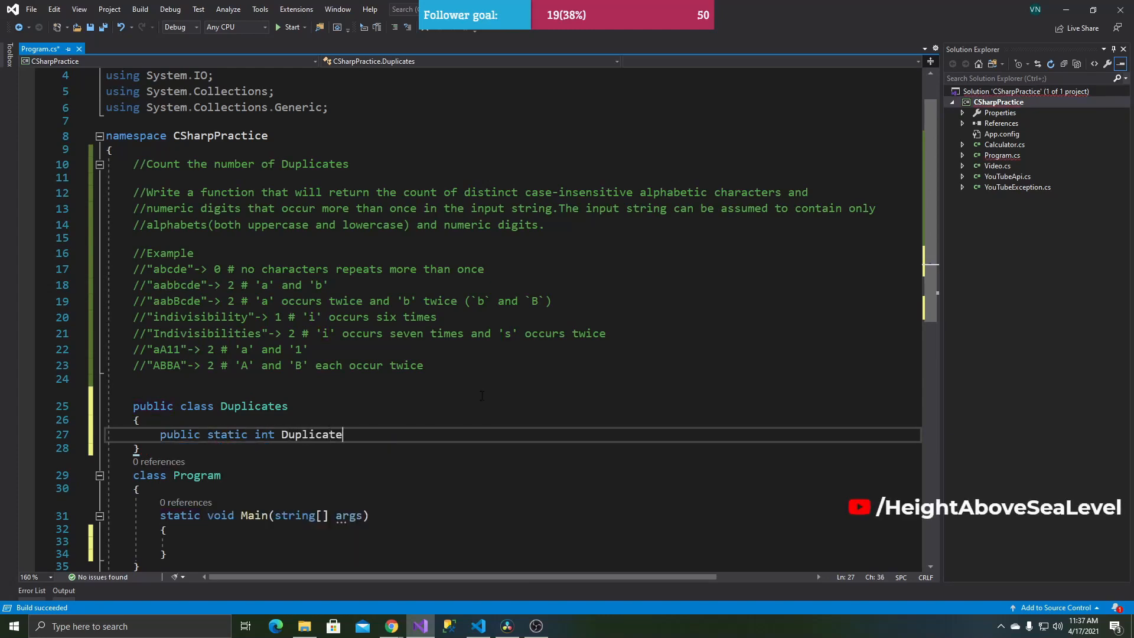
text(Count(string))
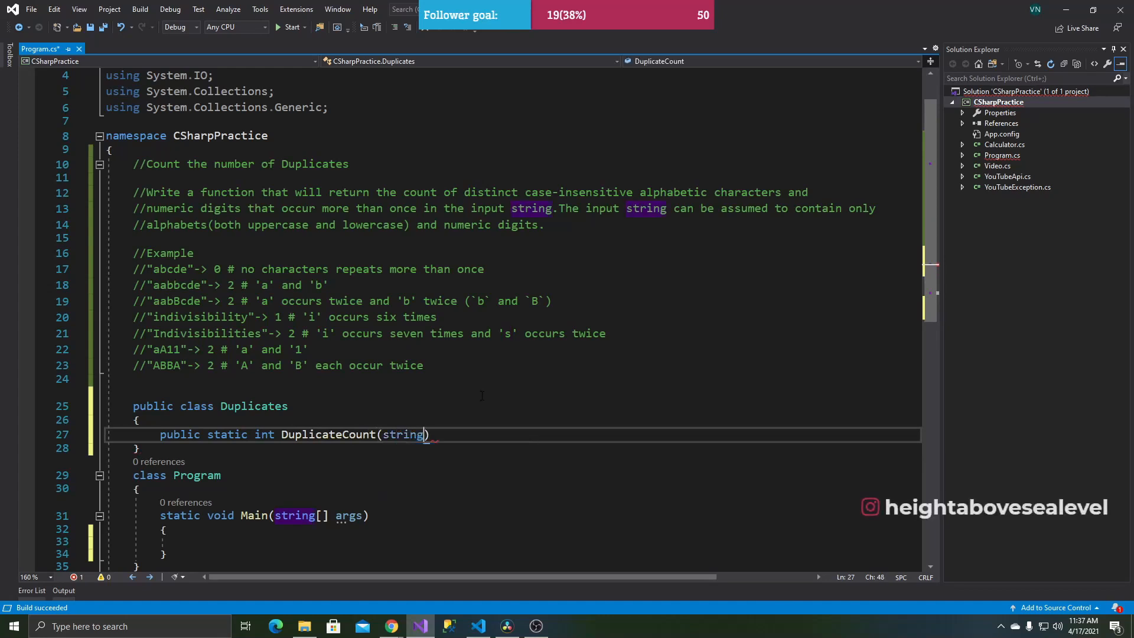
text(str) { })
text(return)
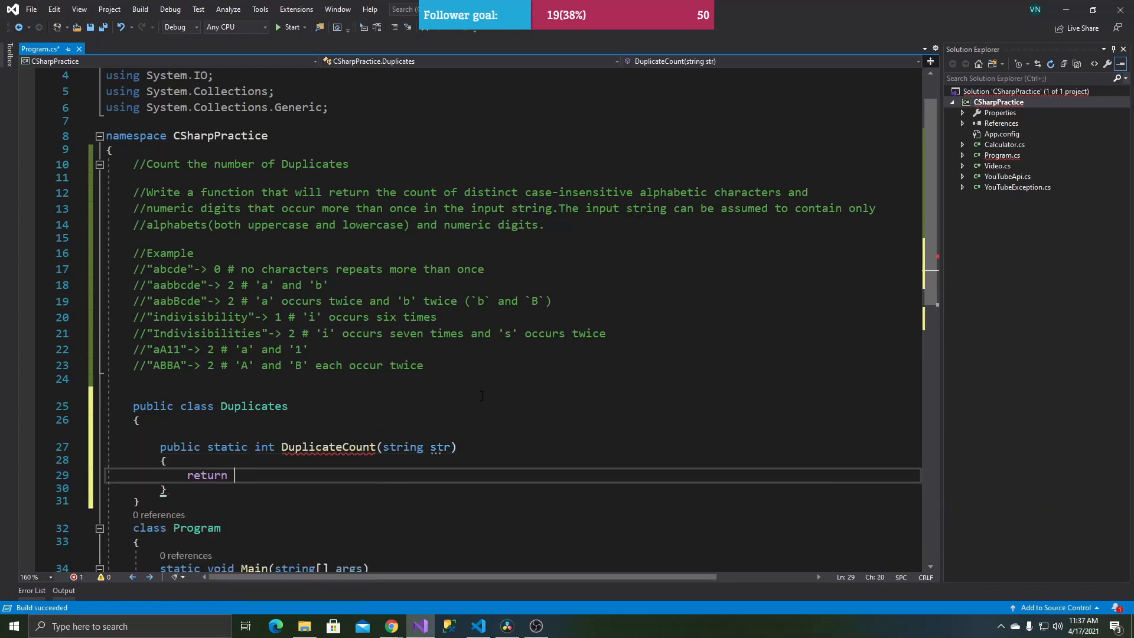
- Return str.ToLower().GroupBy(b => b).Where(n => n.Count() > 1).Count() from DuplicateCount
text(str.tolow)
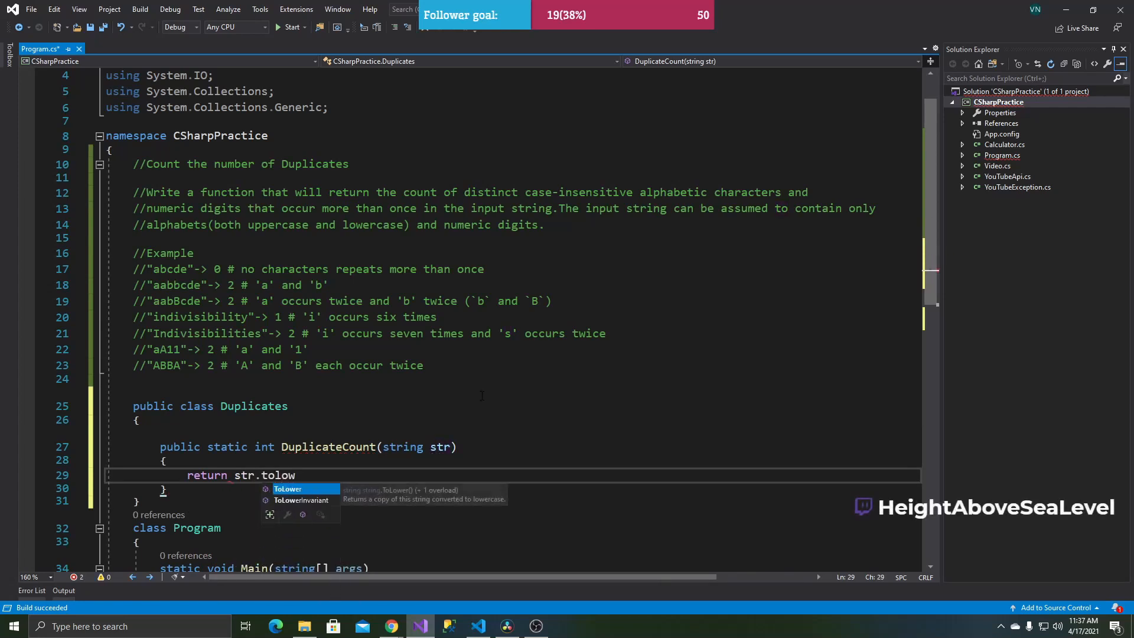
key(Tab)
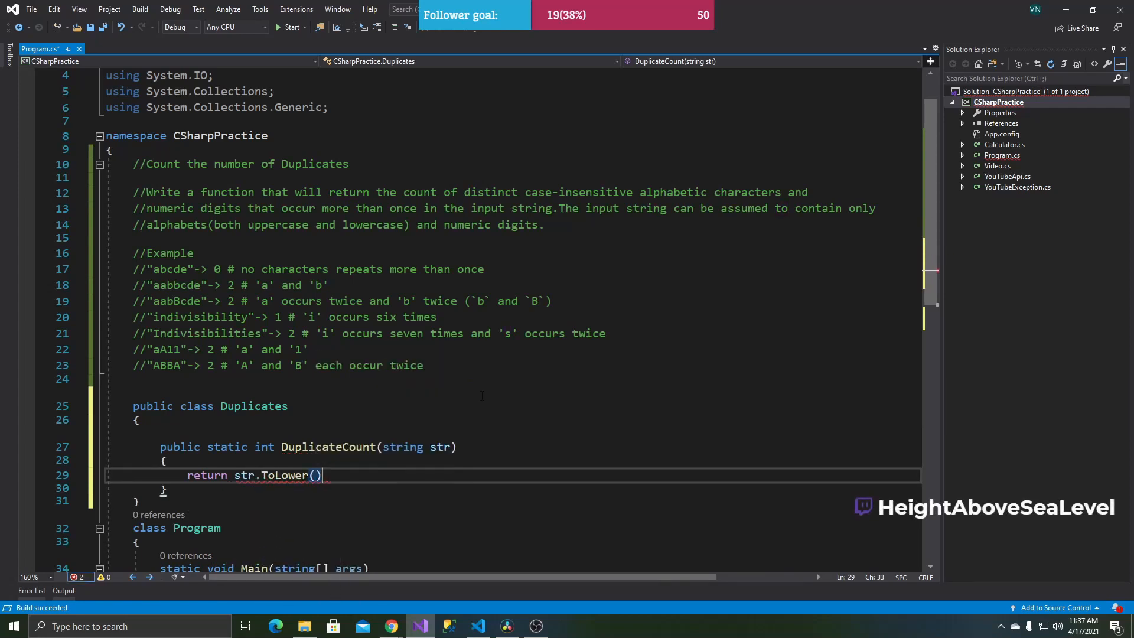
text(.GroupBy)
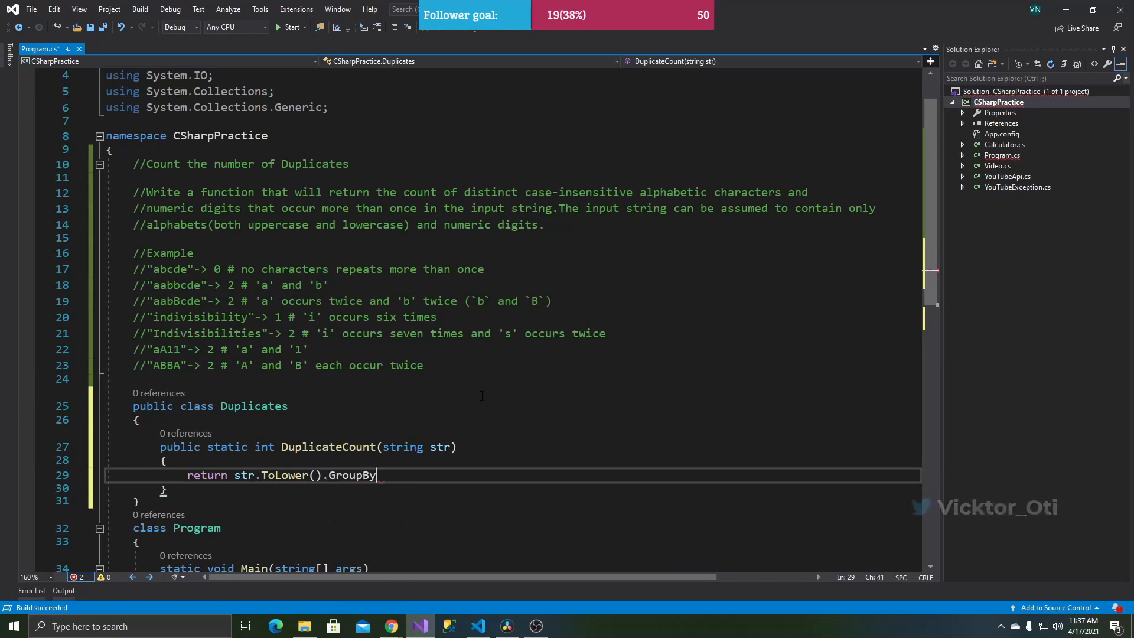
text({ })
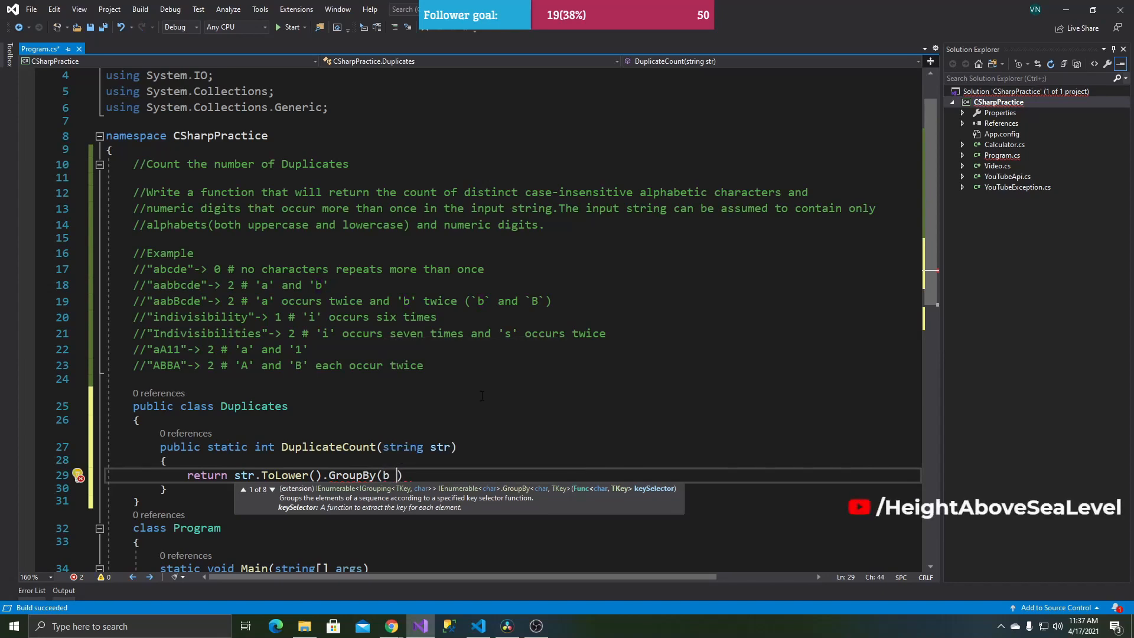
text(=> b)
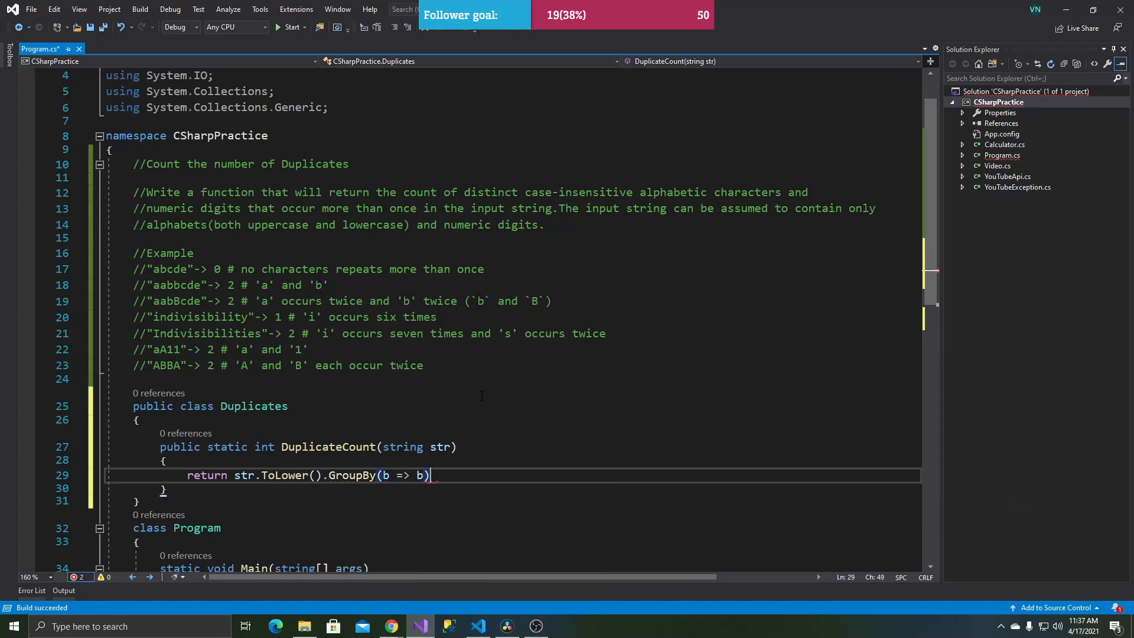
text(.Where)
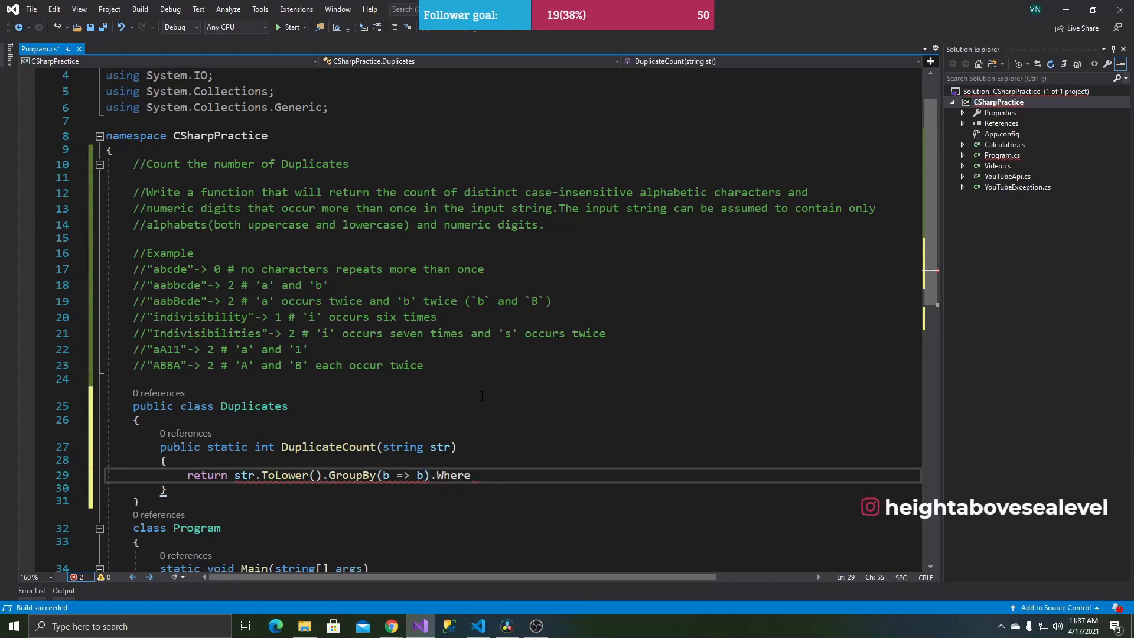
text((n =))
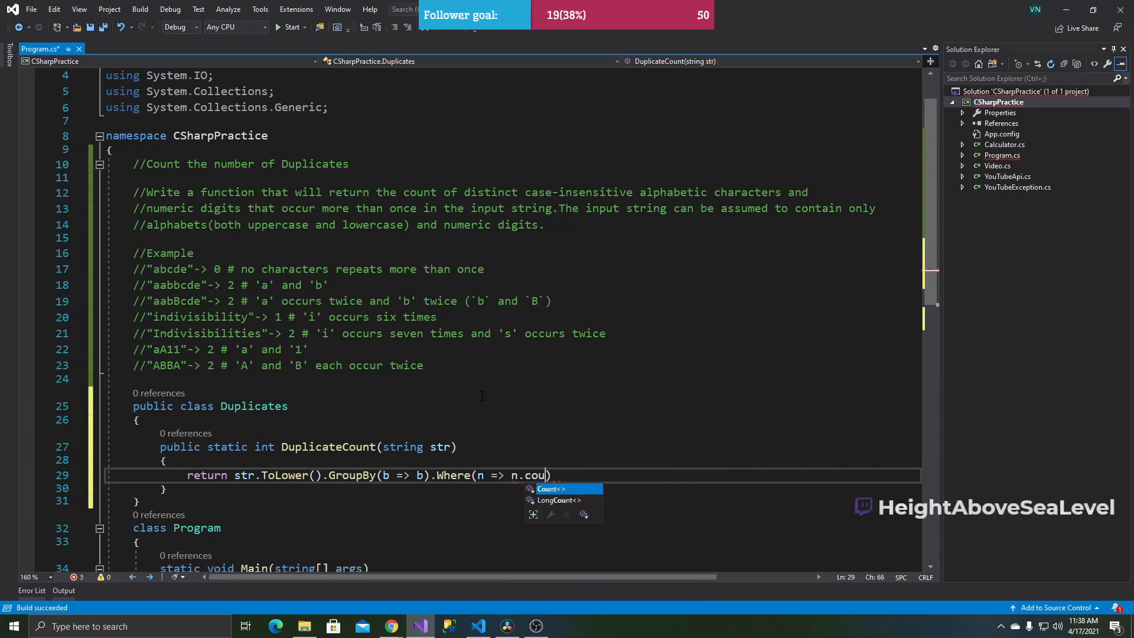
key(Tab)
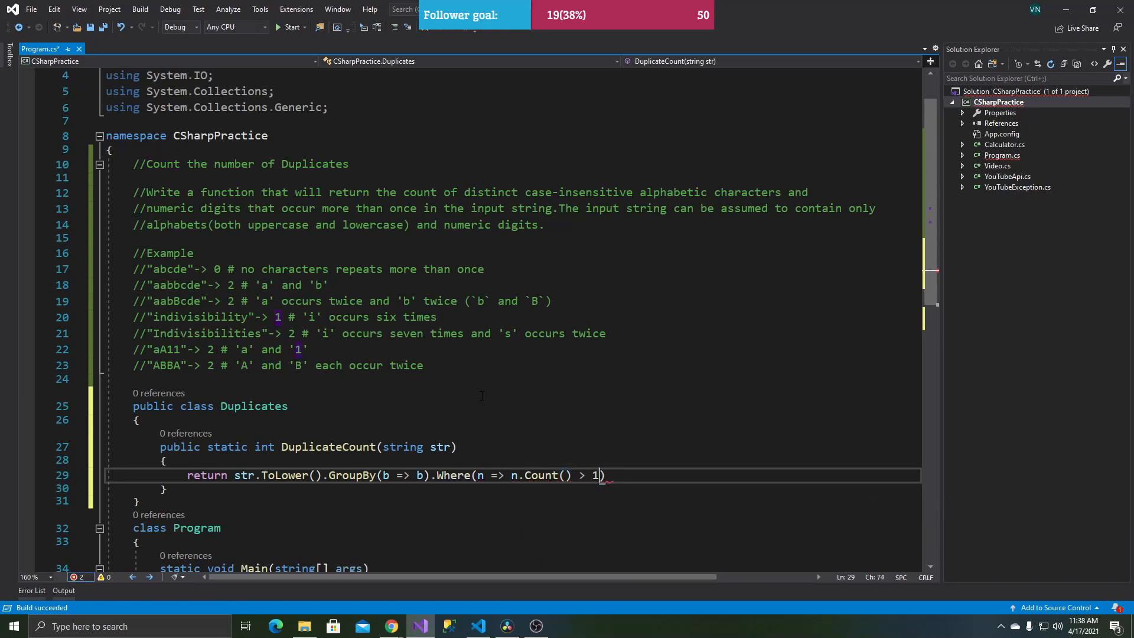
text().)
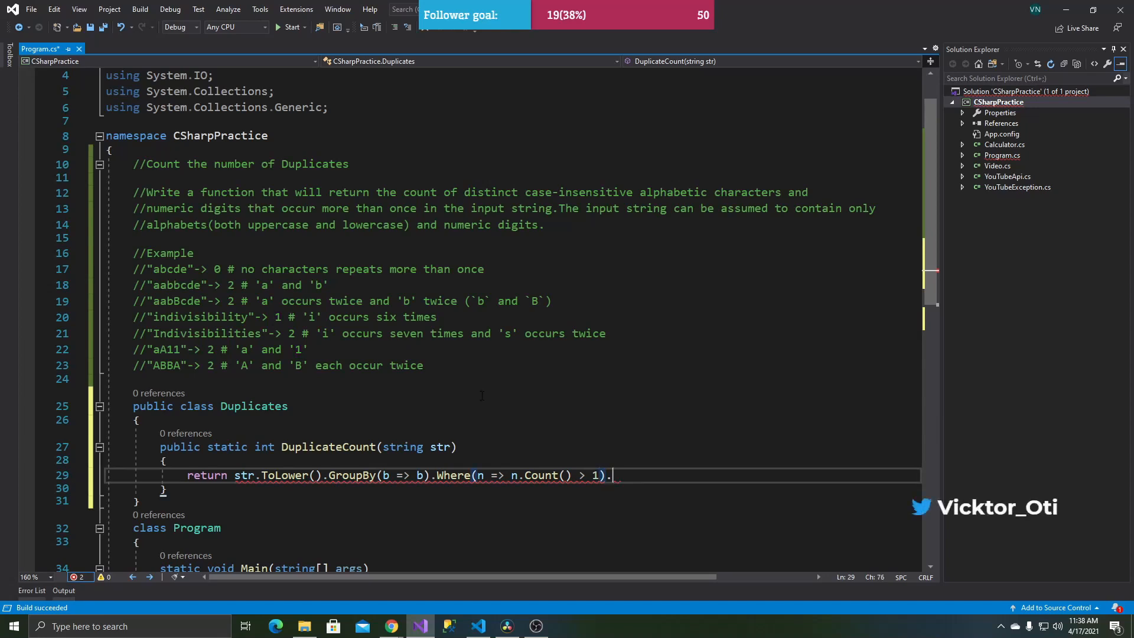
text(Count())
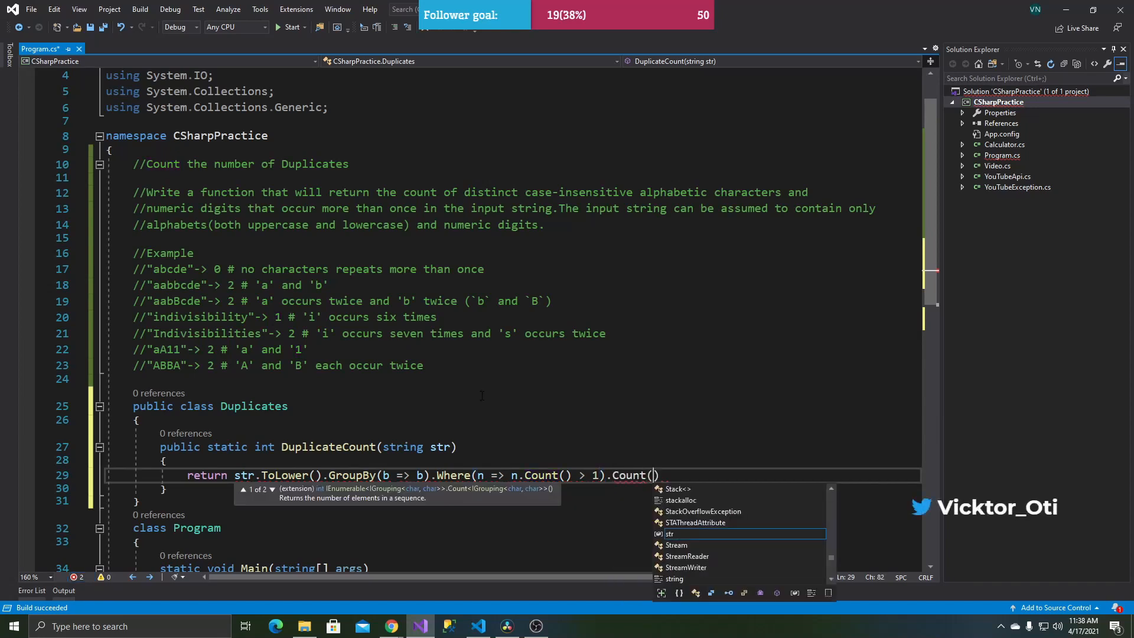
text(;)
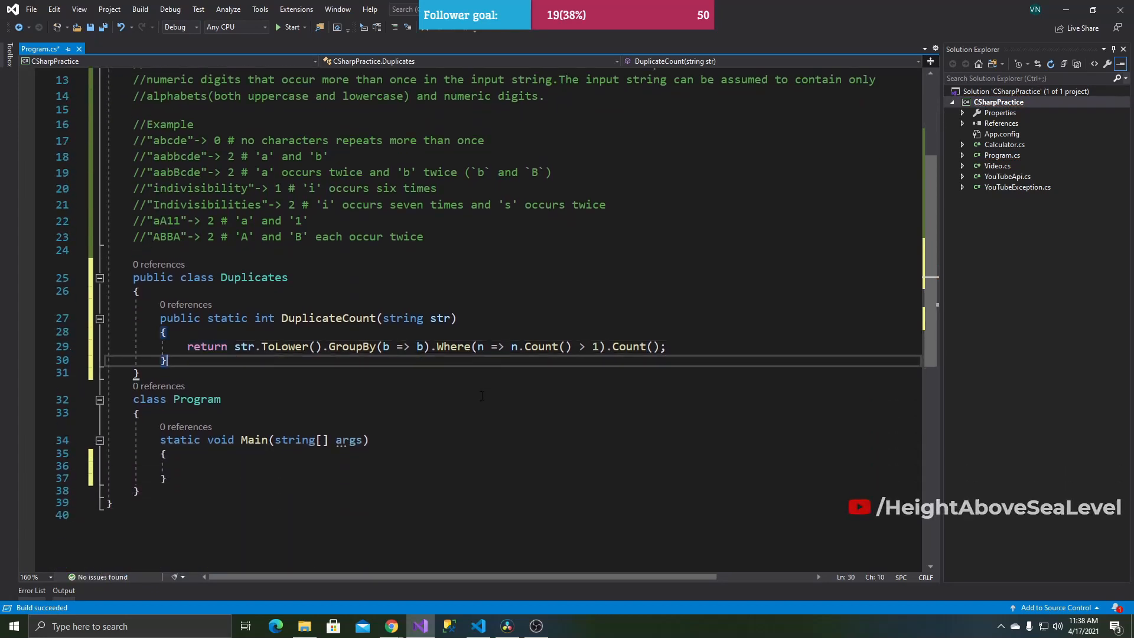
- Add the statement Duplicates.DuplicateCount("Programming"); inside Main
text(D)
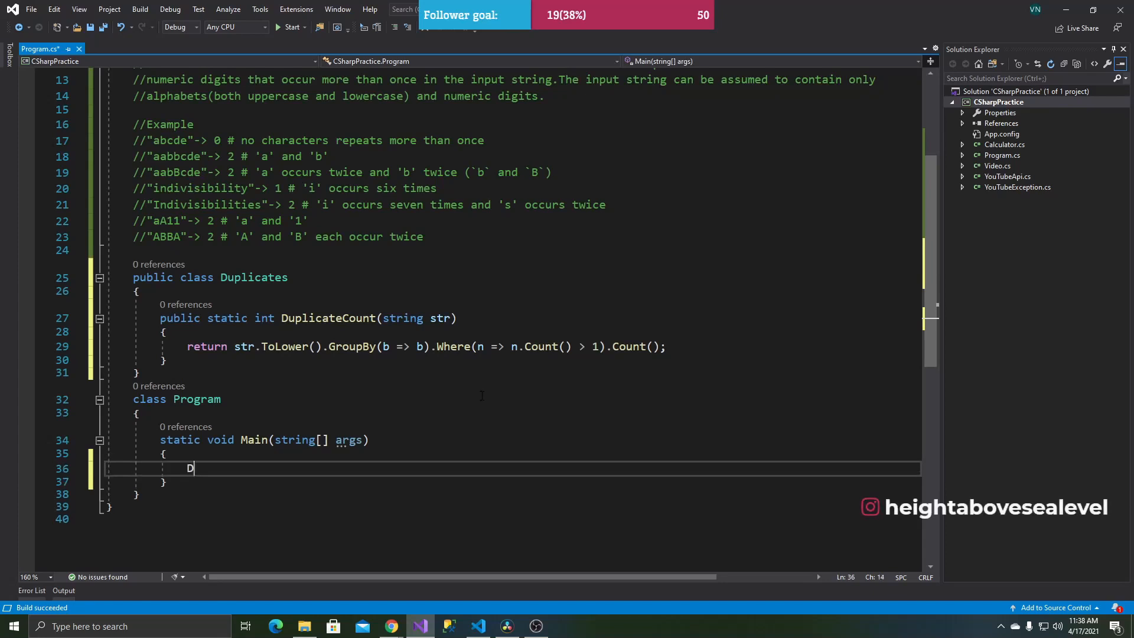
text(uplicates.)
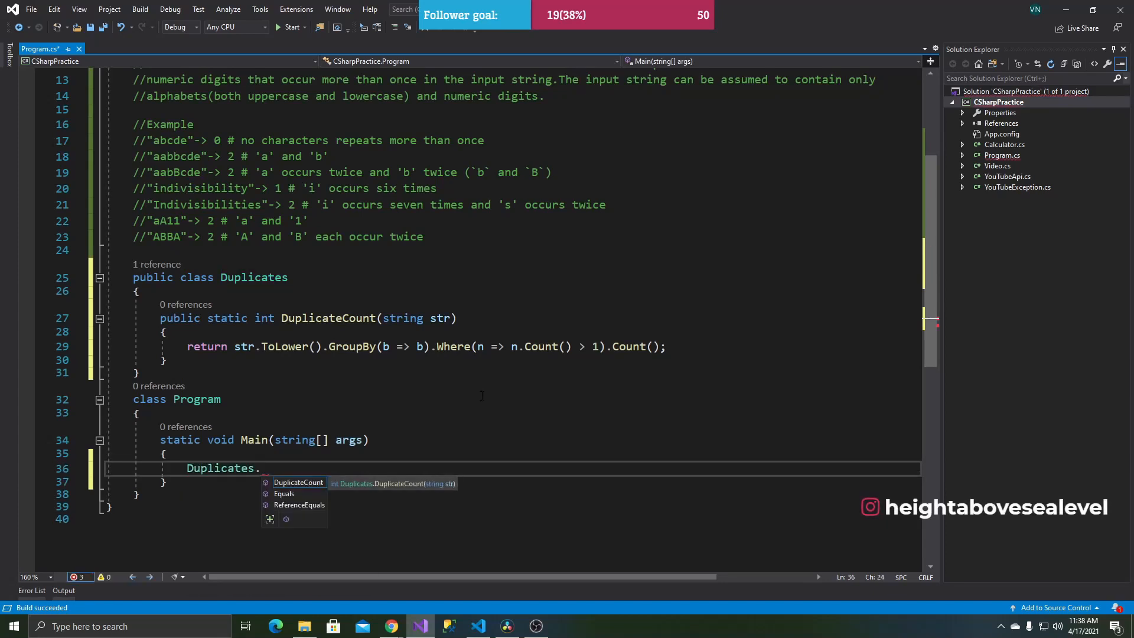
text(DuplicateCount())
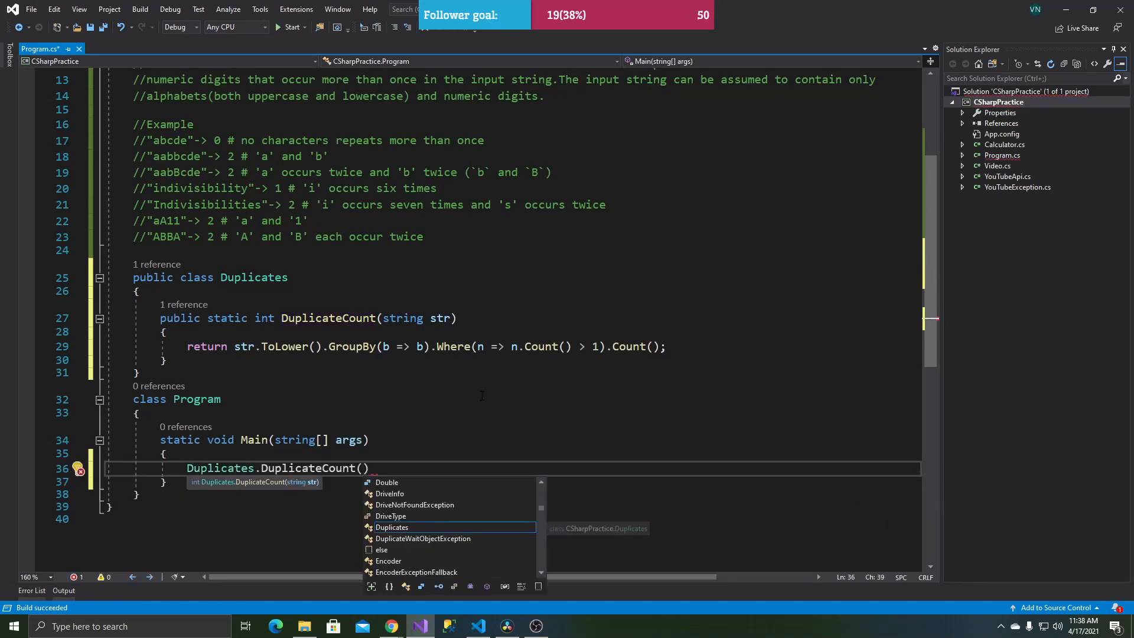
text("Prog")
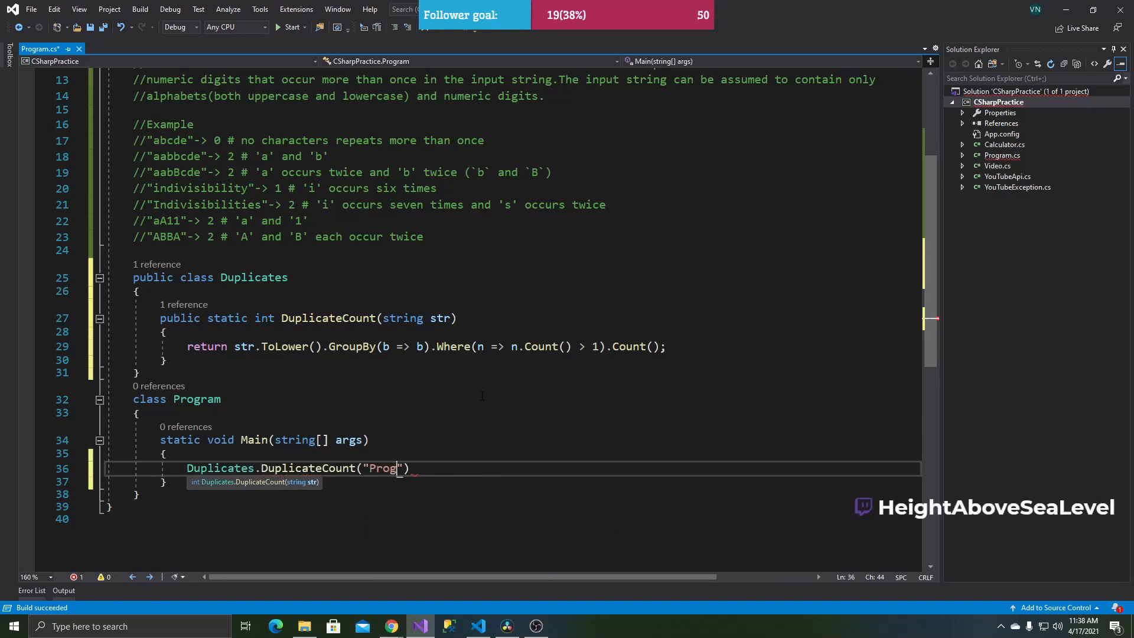
text(ramming)
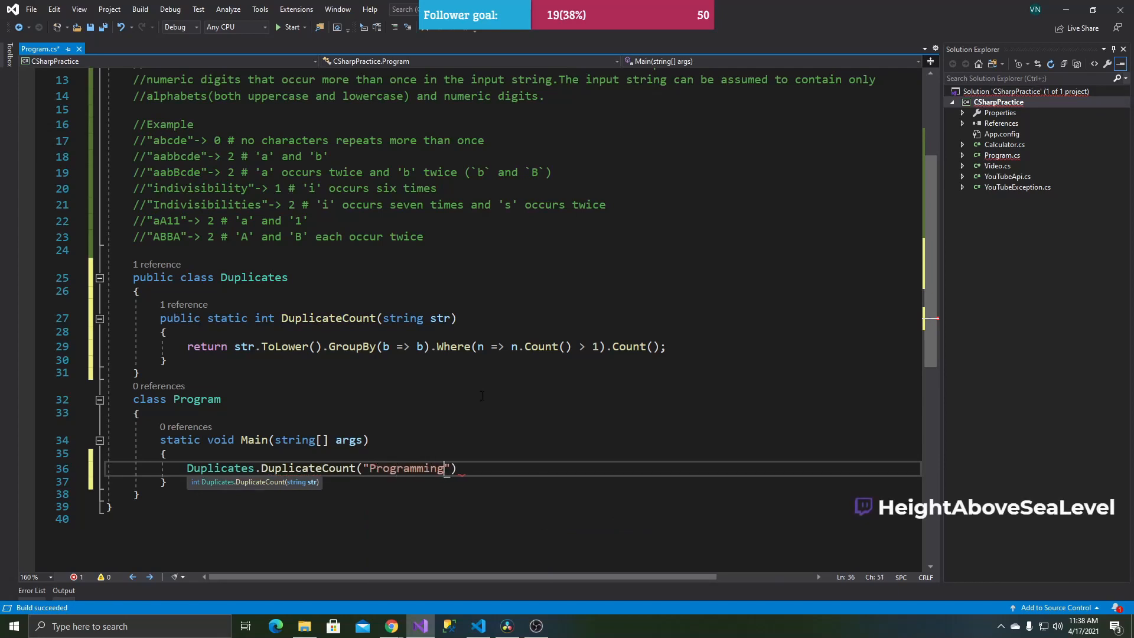
text(;)
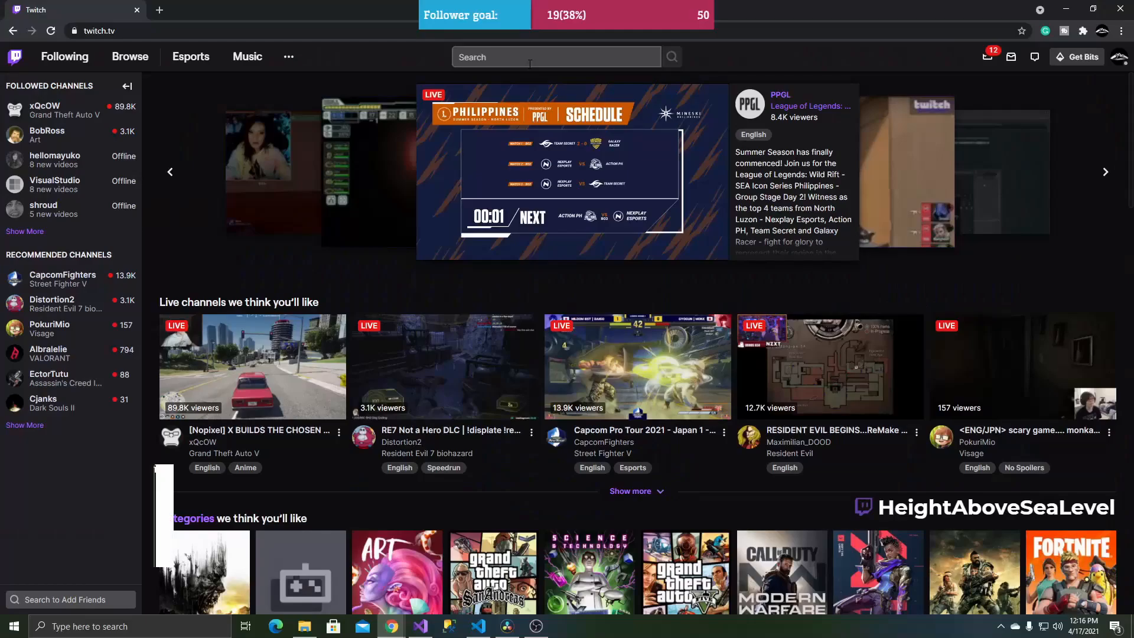
- Search Twitch for 'Height Above Sea Level' and open the HeightAboveSeaLevel channel
click(557, 57)
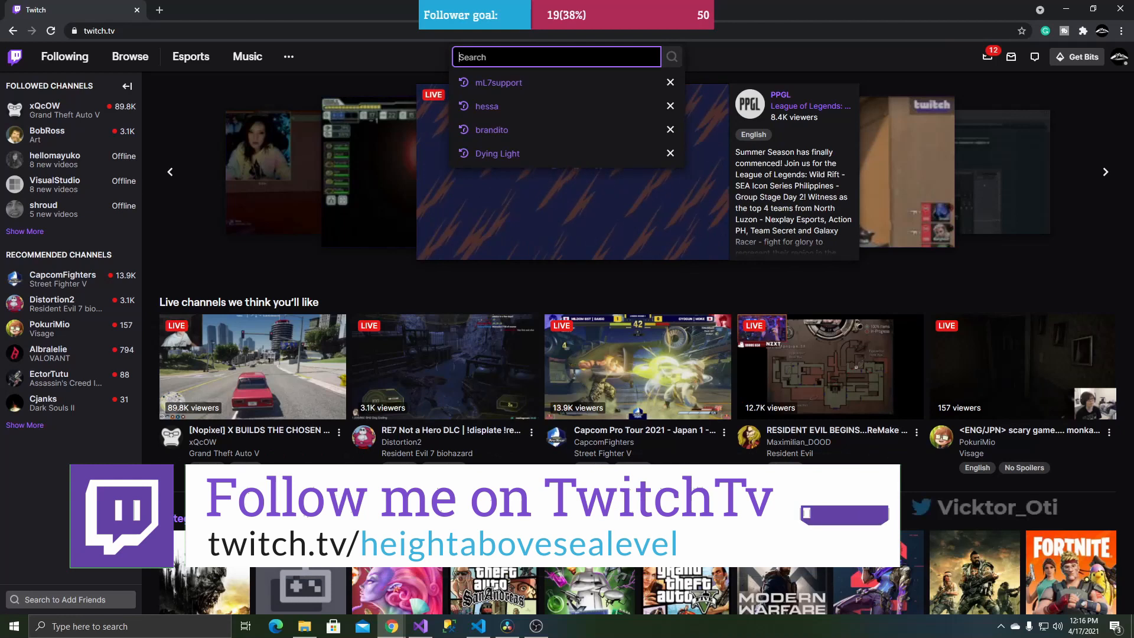
text(Height Above Sea LEvel)
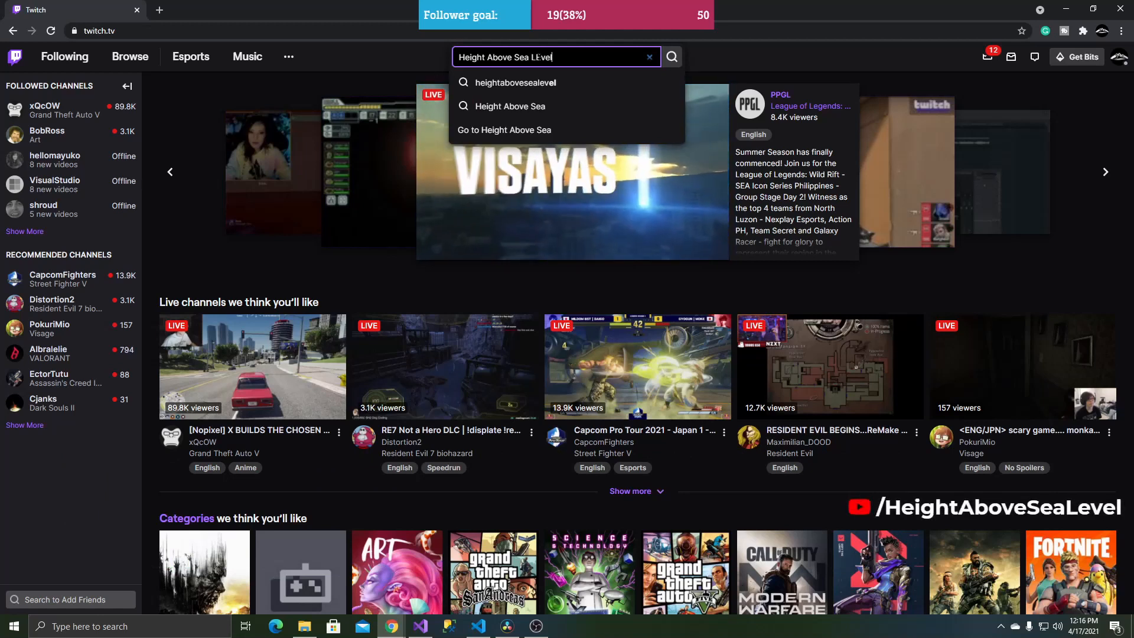
click(671, 57)
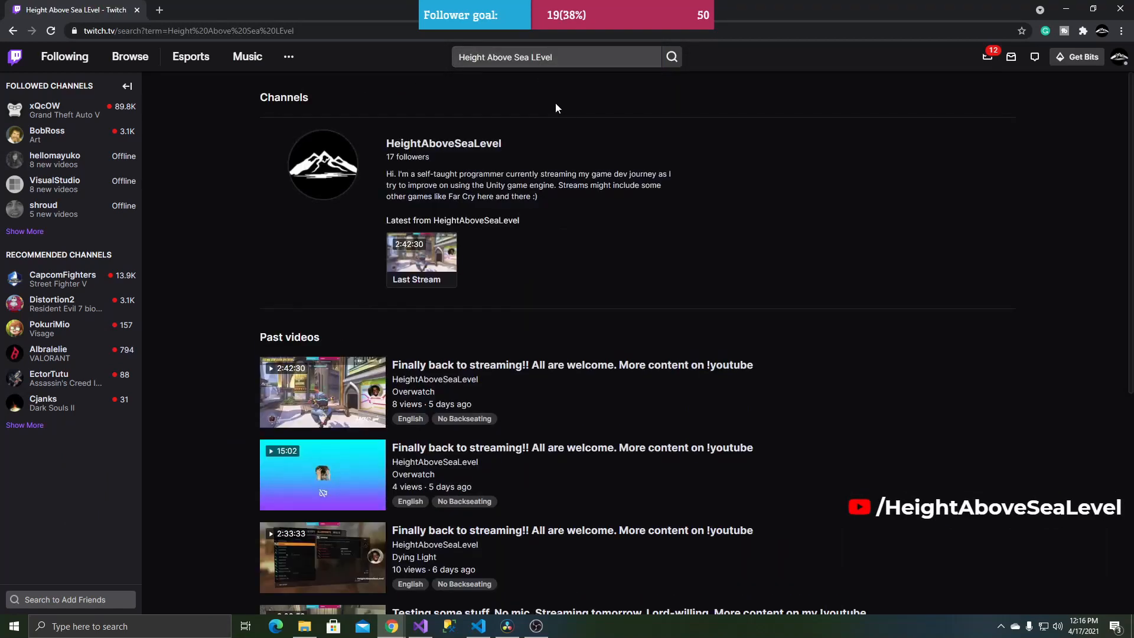
click(323, 170)
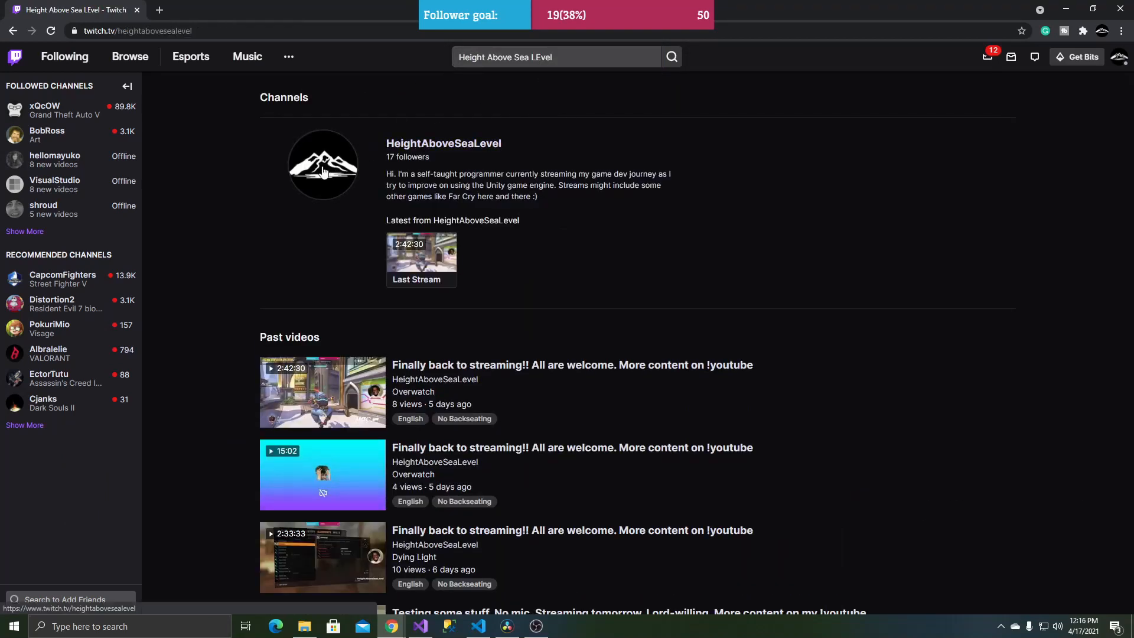
click(323, 165)
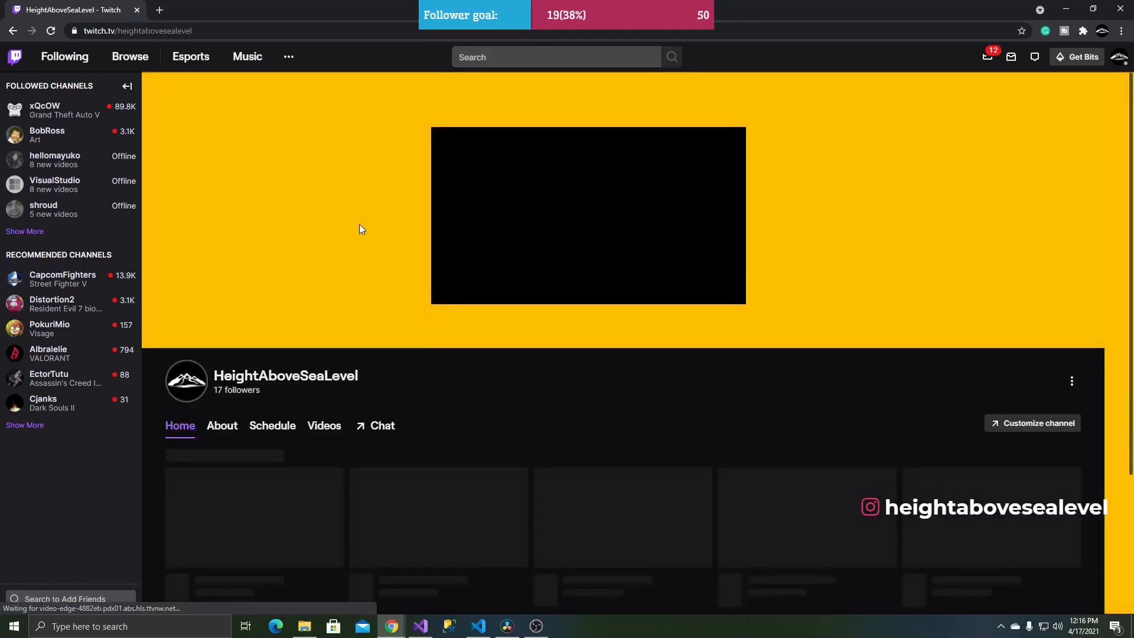